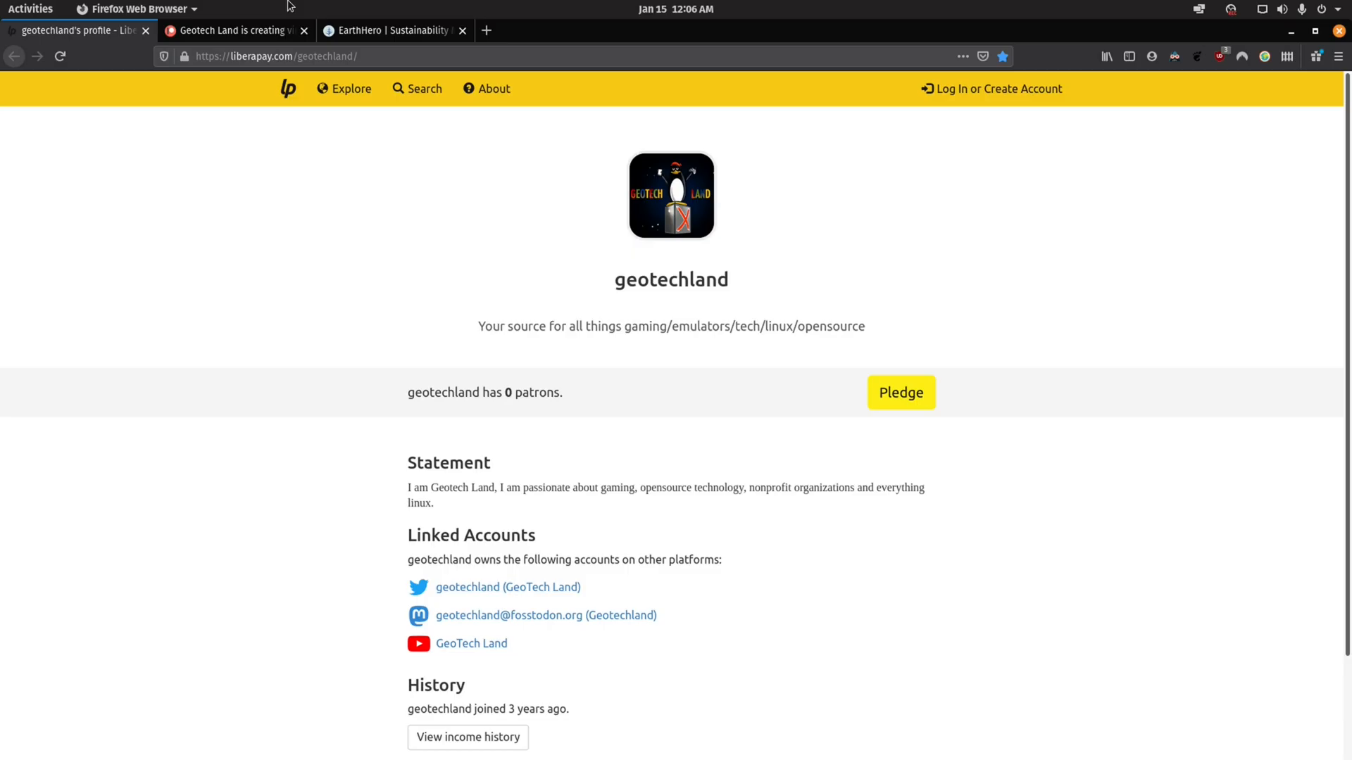
# Switch to the Geotechland Patreon page with its $2, $5 and $10 tiers, then to ProtonDB.
pyautogui.click(232, 30)
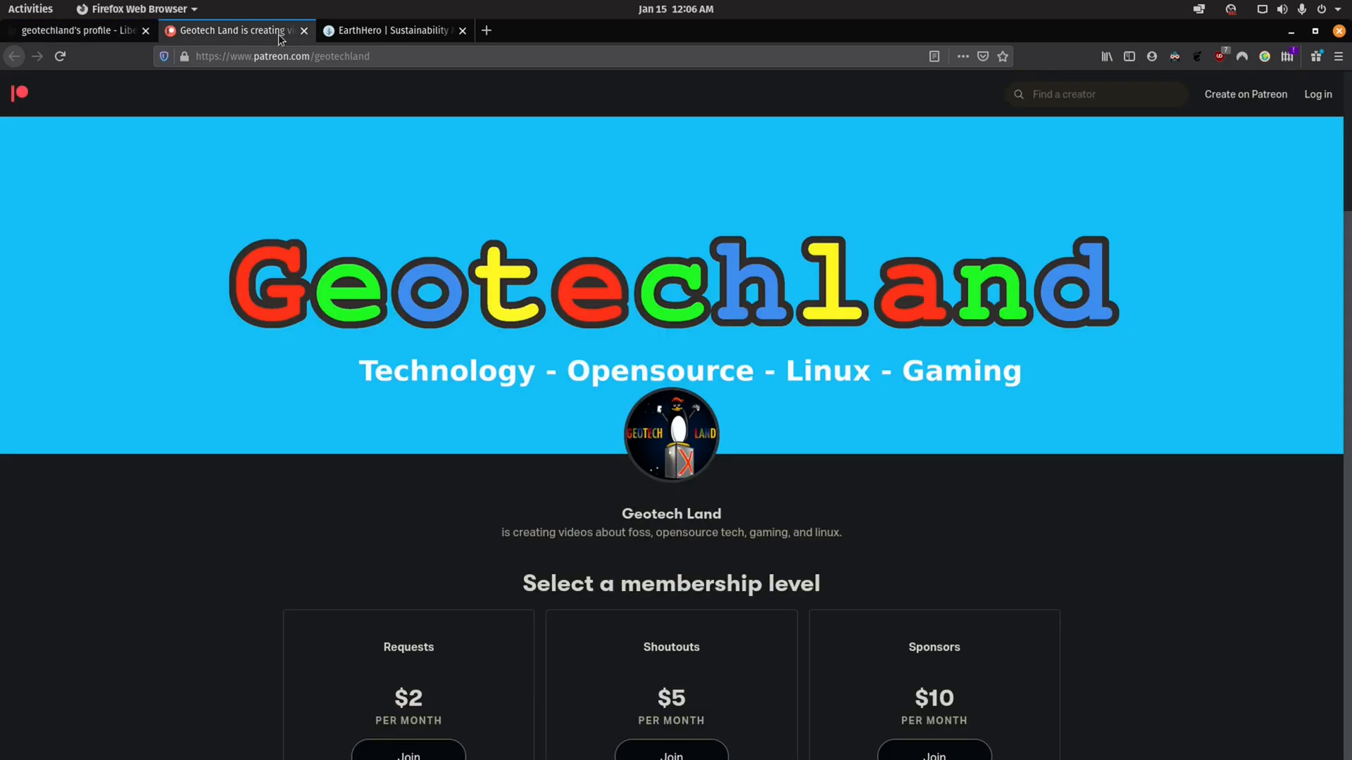
pyautogui.click(392, 29)
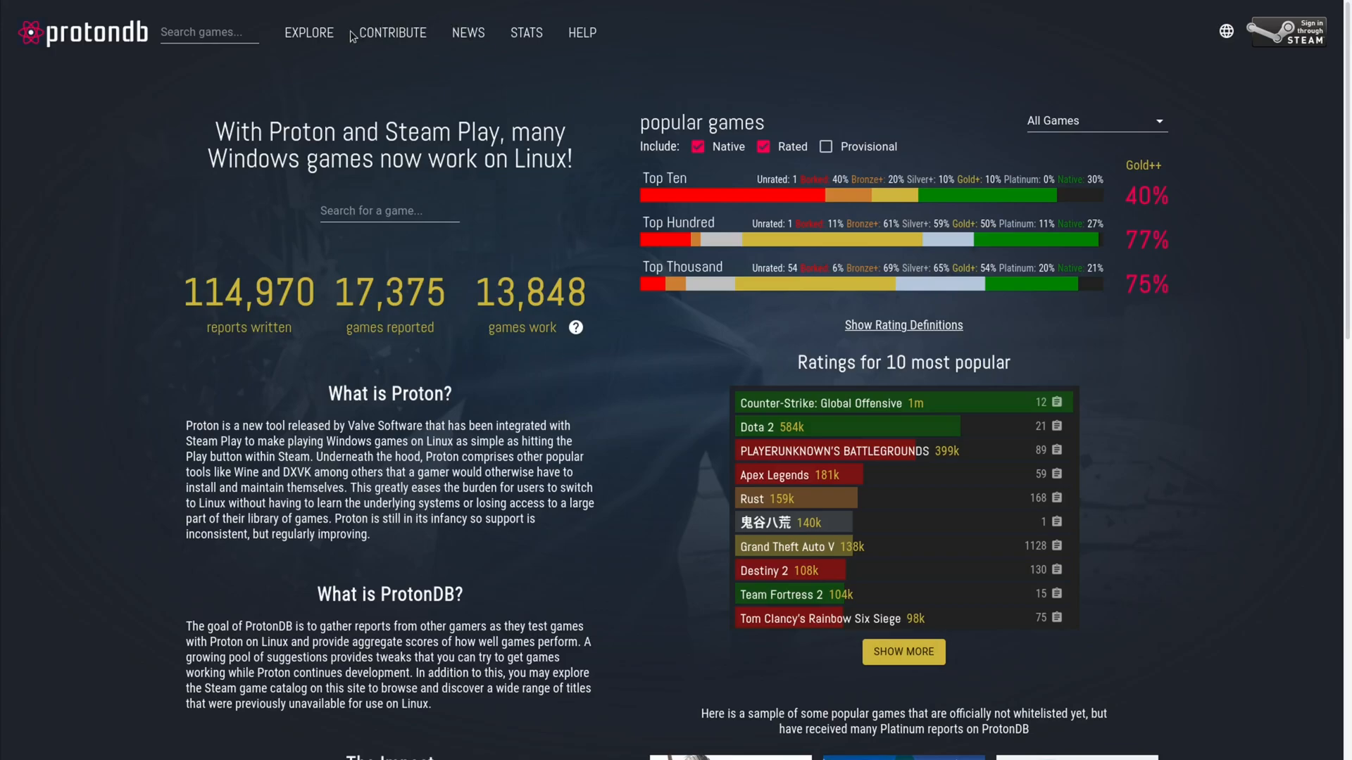
# Browse ProtonDB's Recently Improved games list via EXPLORE.
pyautogui.click(308, 32)
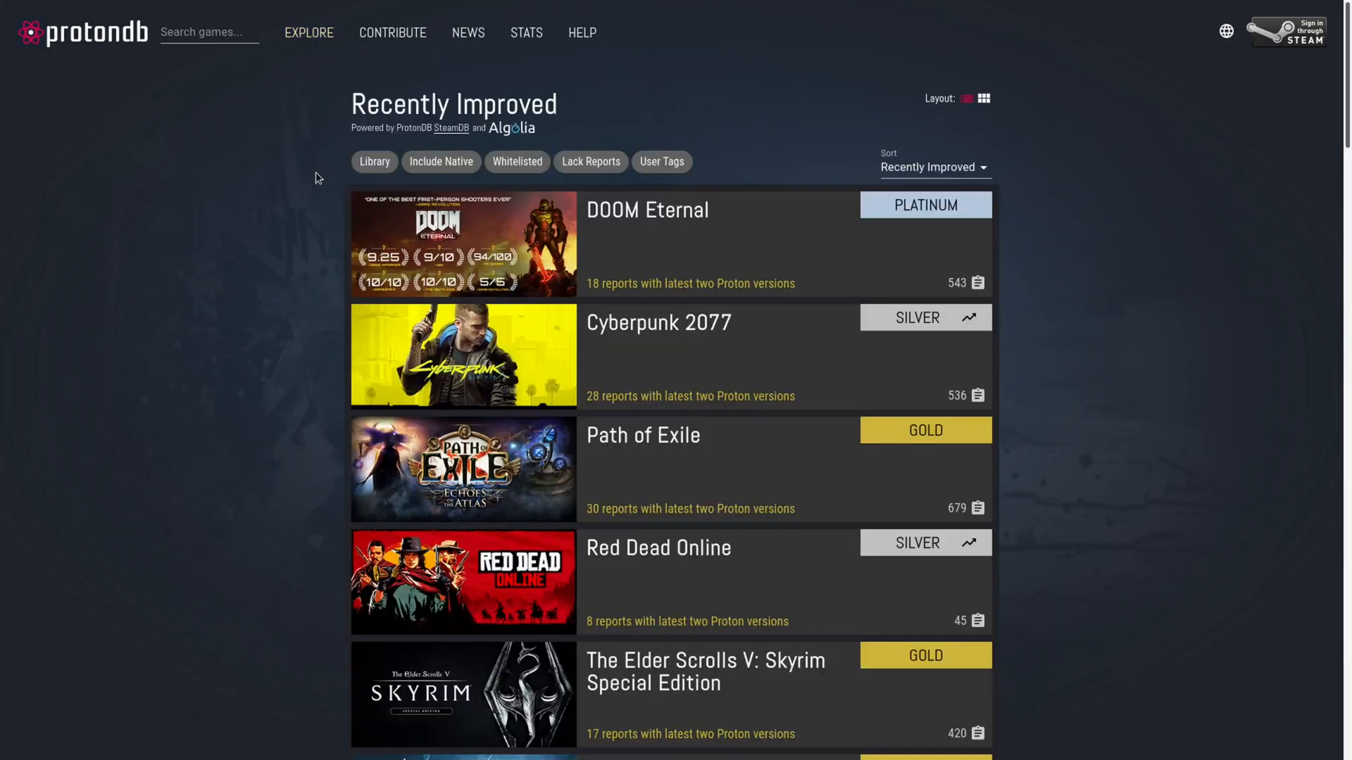
pyautogui.moveTo(294, 181)
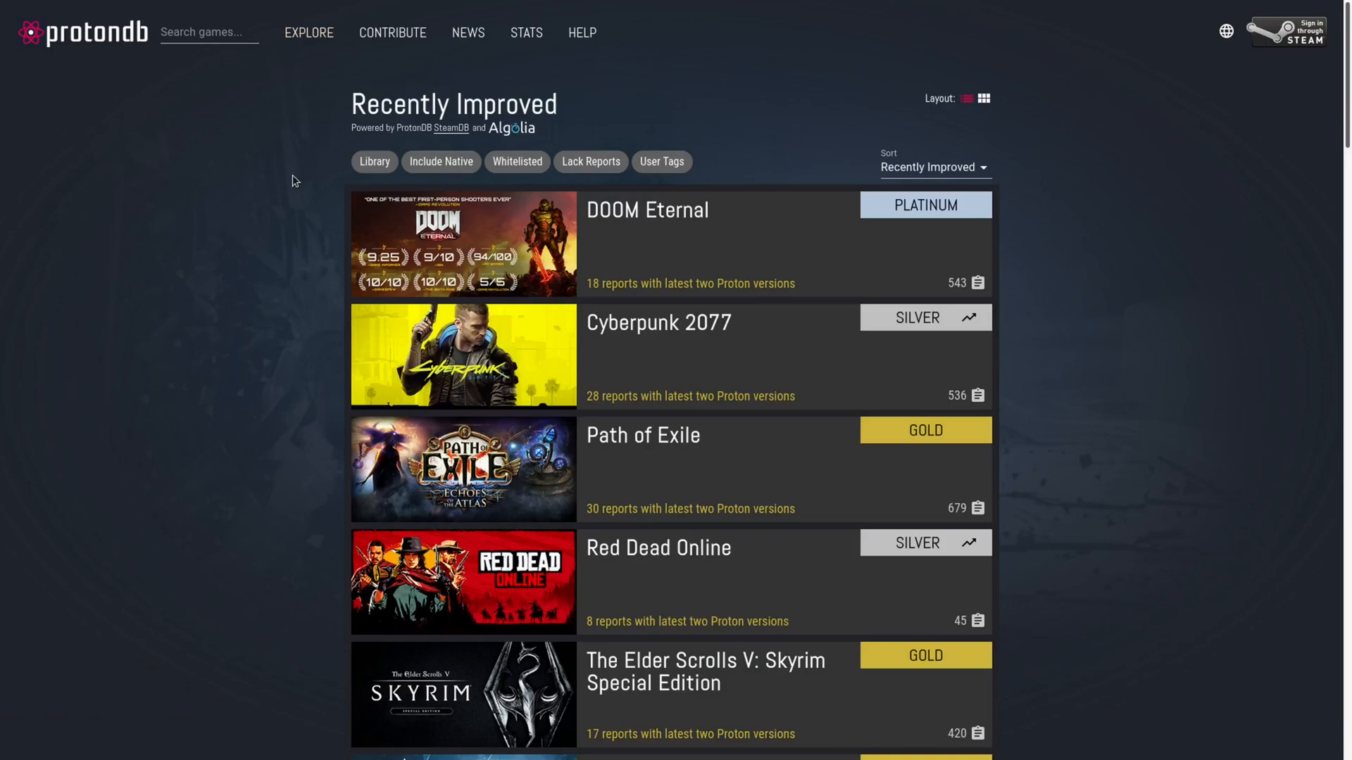
pyautogui.moveTo(254, 193)
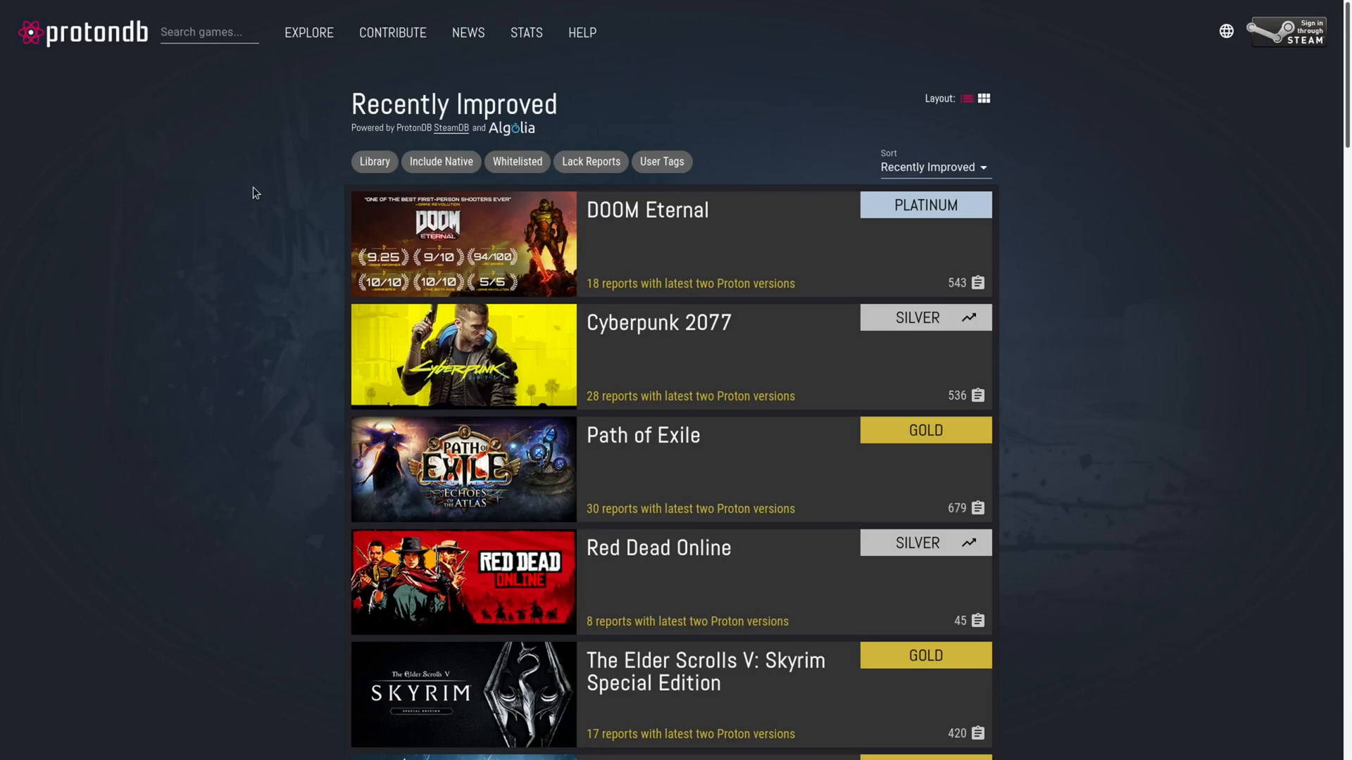
# Scroll through Cyberpunk 2077's user reports with launcher, Proton version and specs.
pyautogui.scroll(-3)
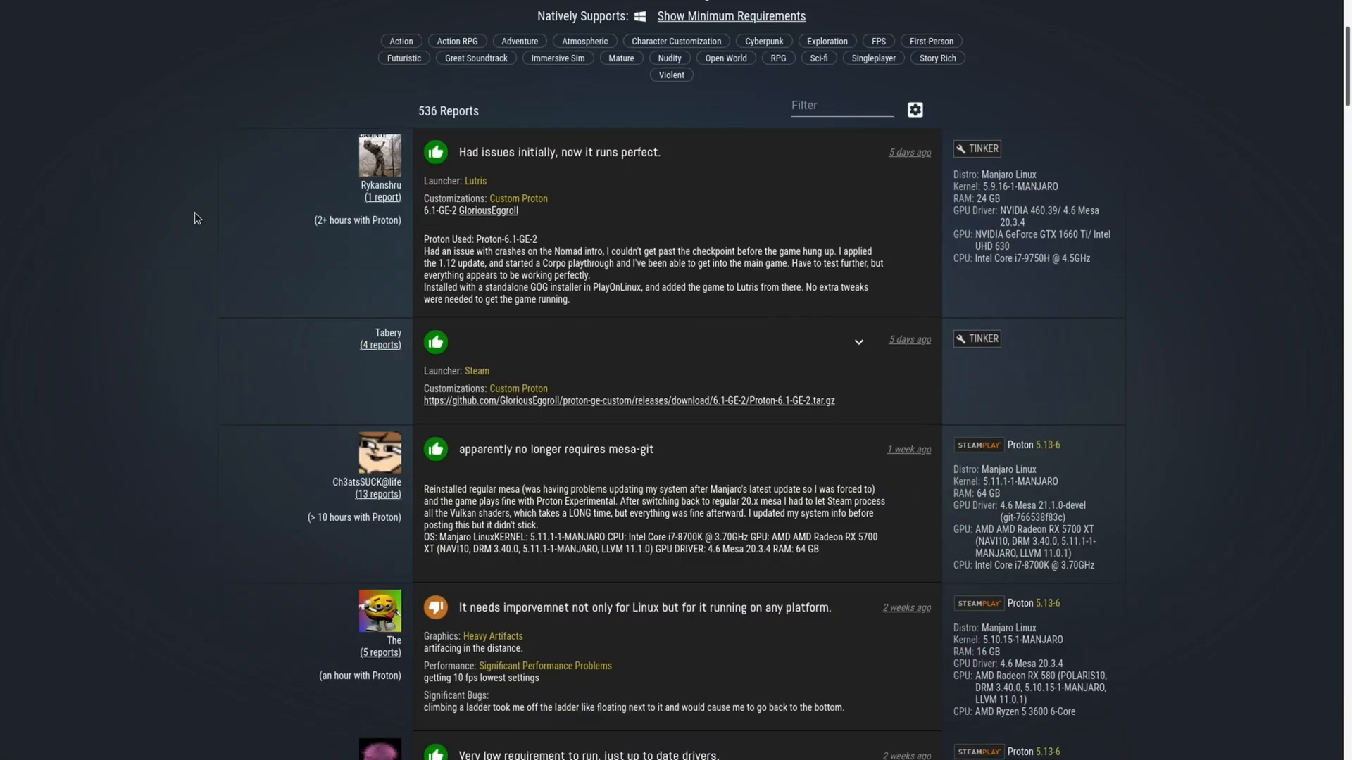
pyautogui.moveTo(1011, 162)
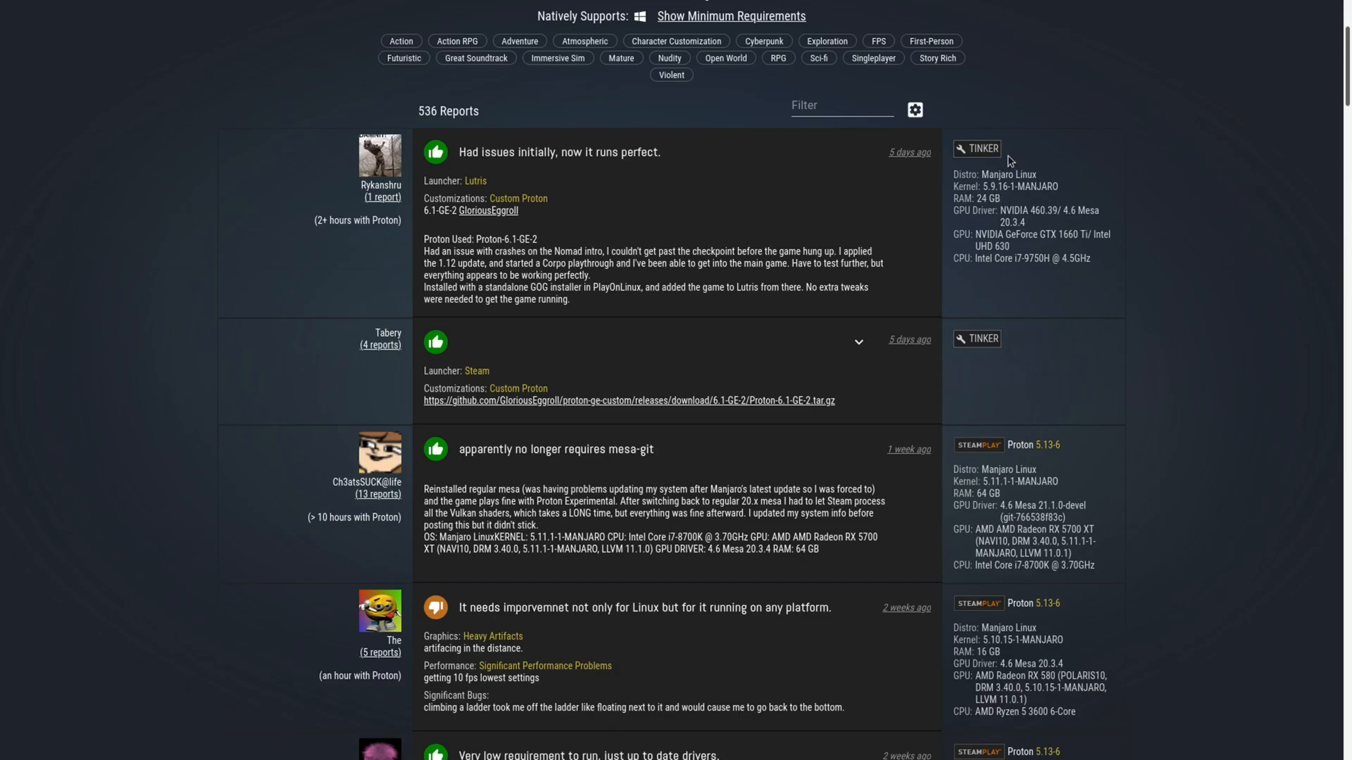
pyautogui.moveTo(1041, 228)
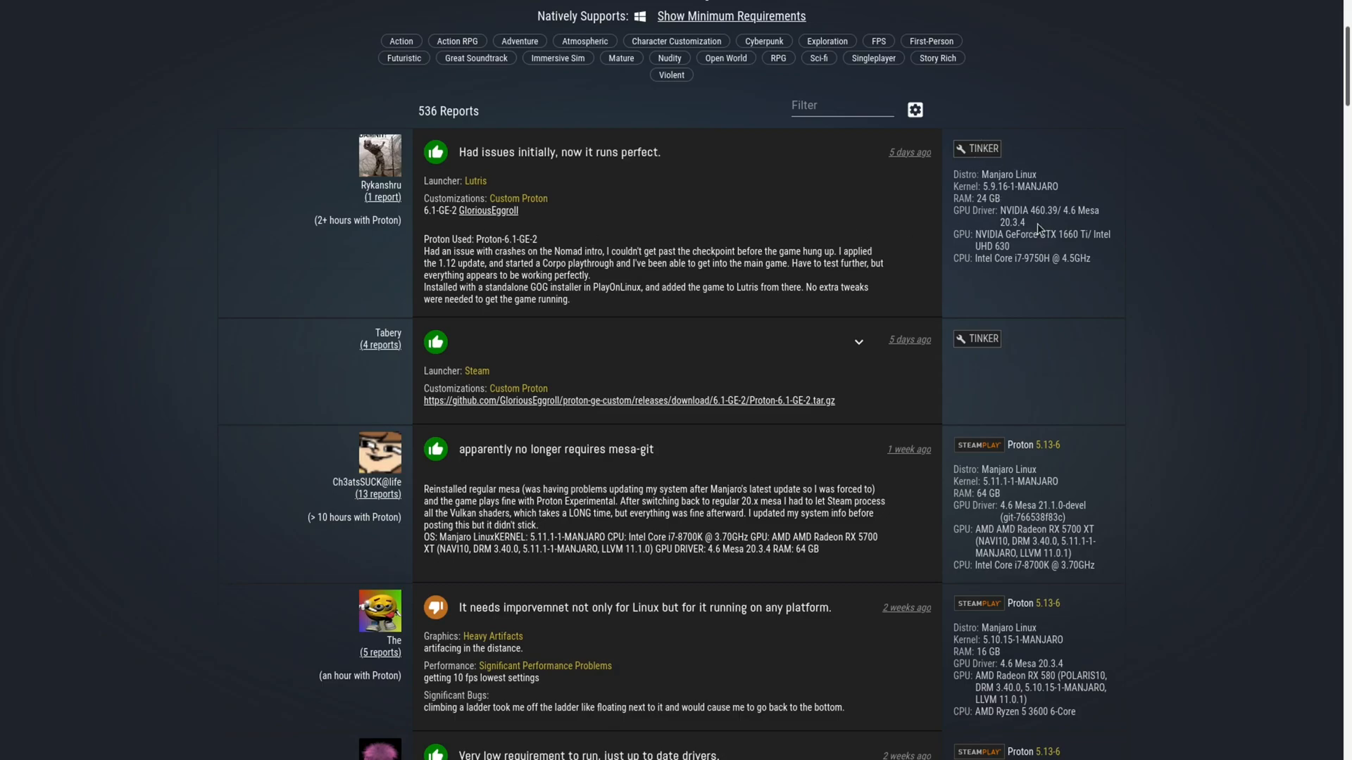
pyautogui.moveTo(1040, 230)
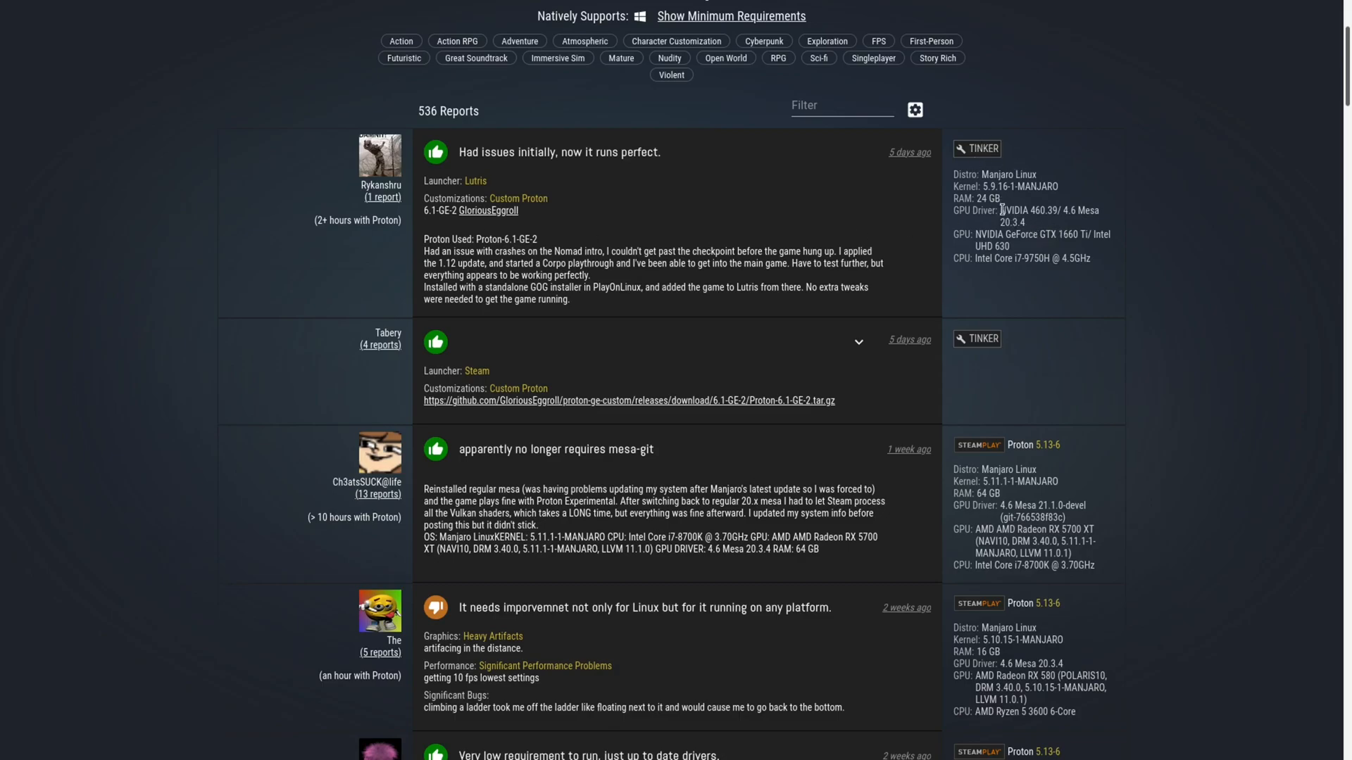
pyautogui.scroll(-3)
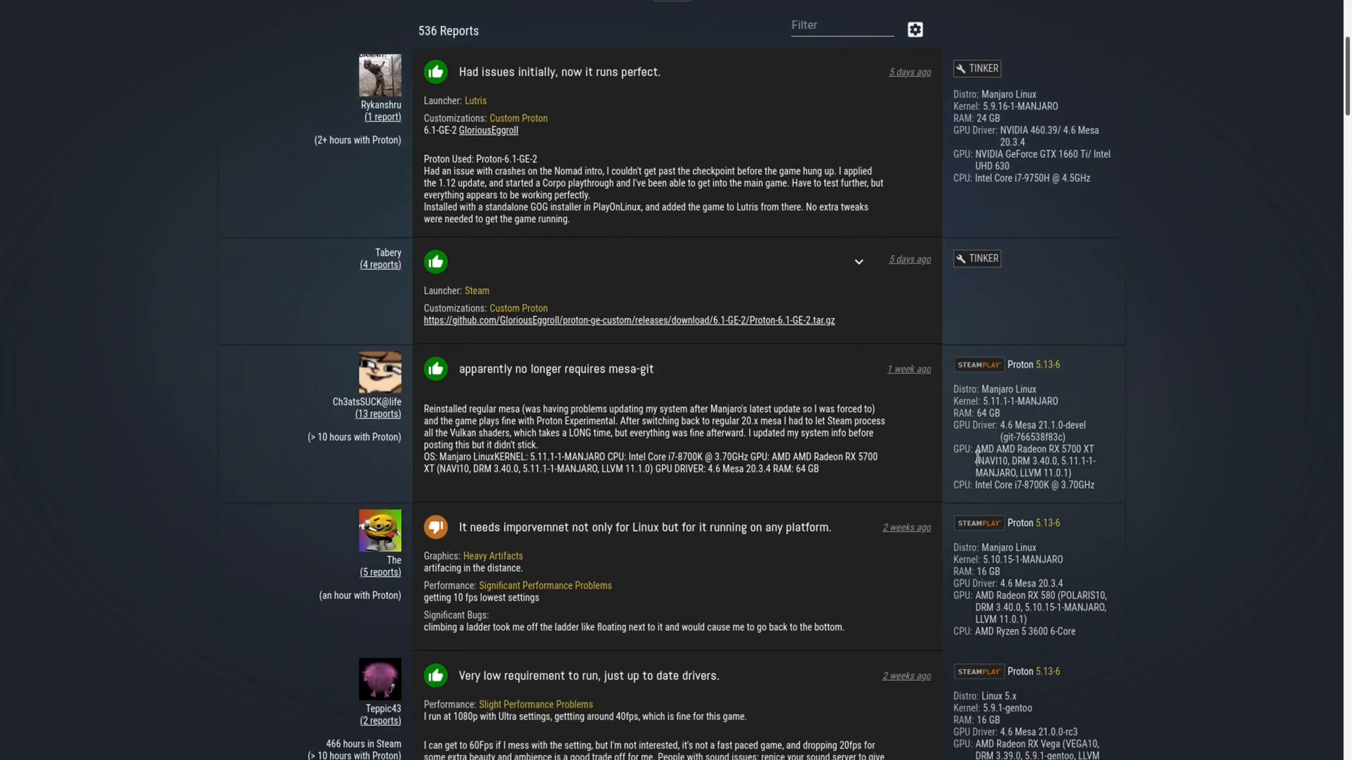
pyautogui.moveTo(1258, 411)
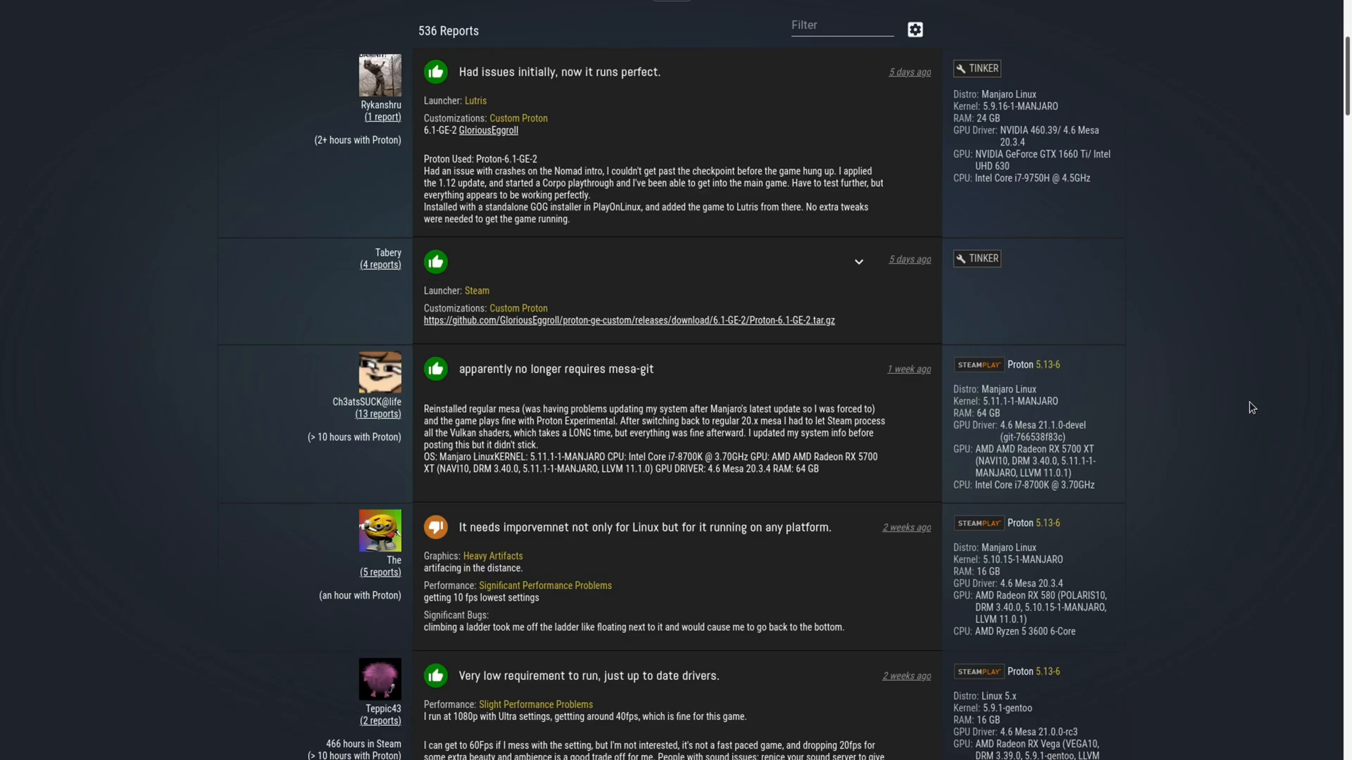
pyautogui.moveTo(1062, 432)
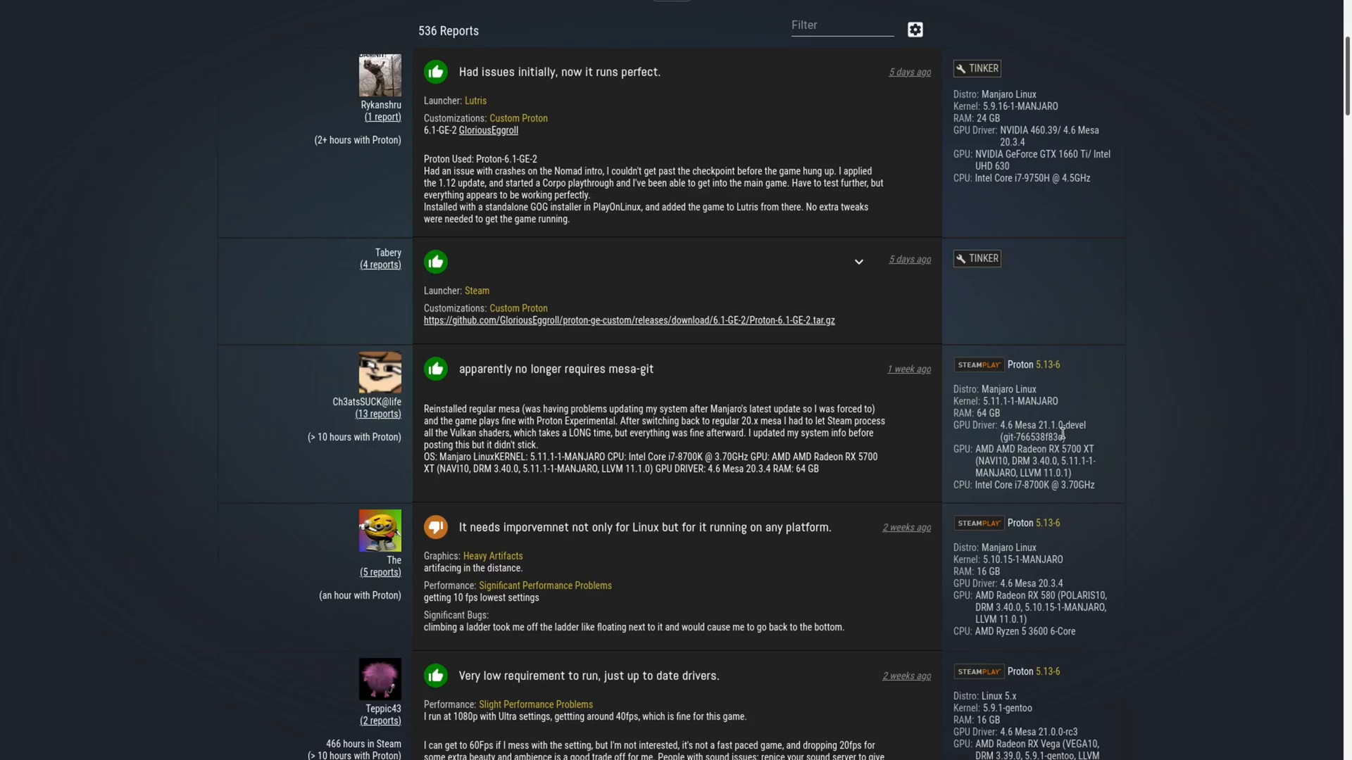
pyautogui.moveTo(1112, 198)
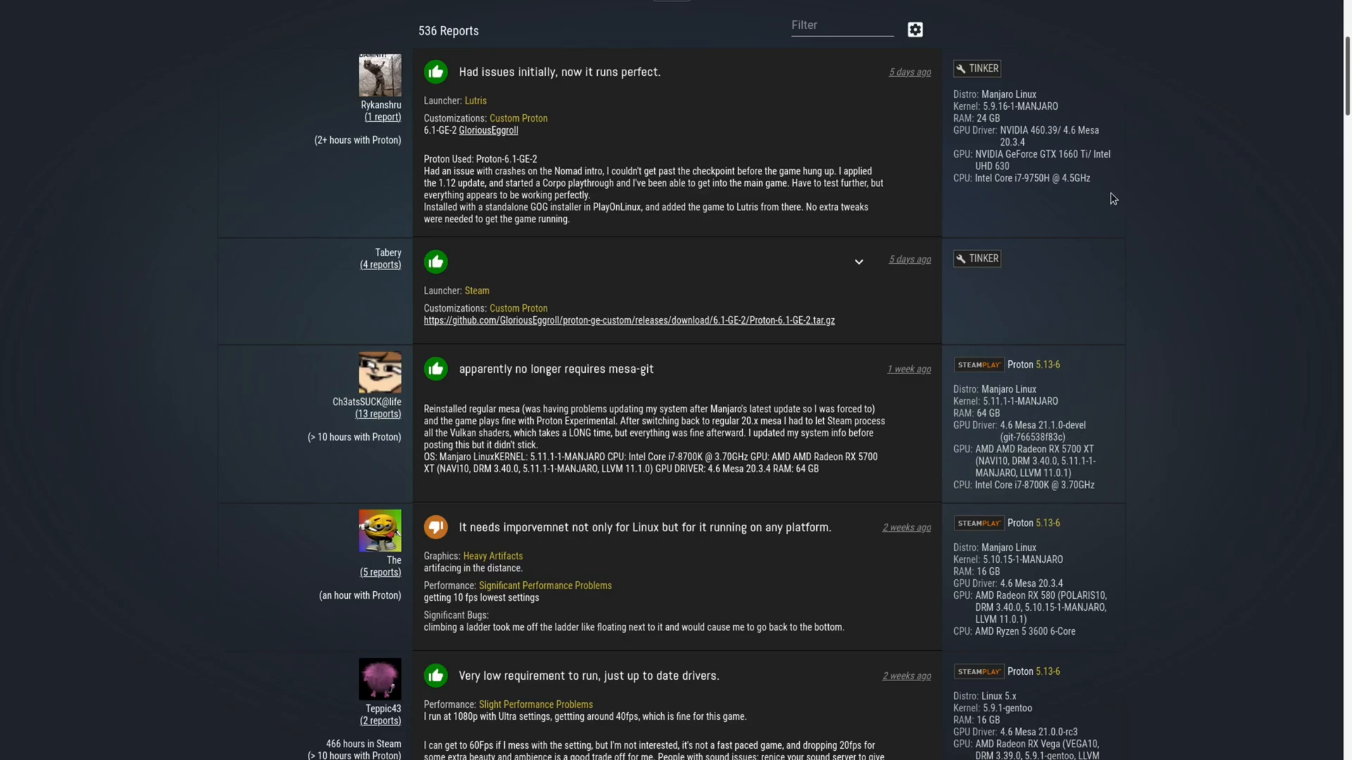
pyautogui.moveTo(1190, 234)
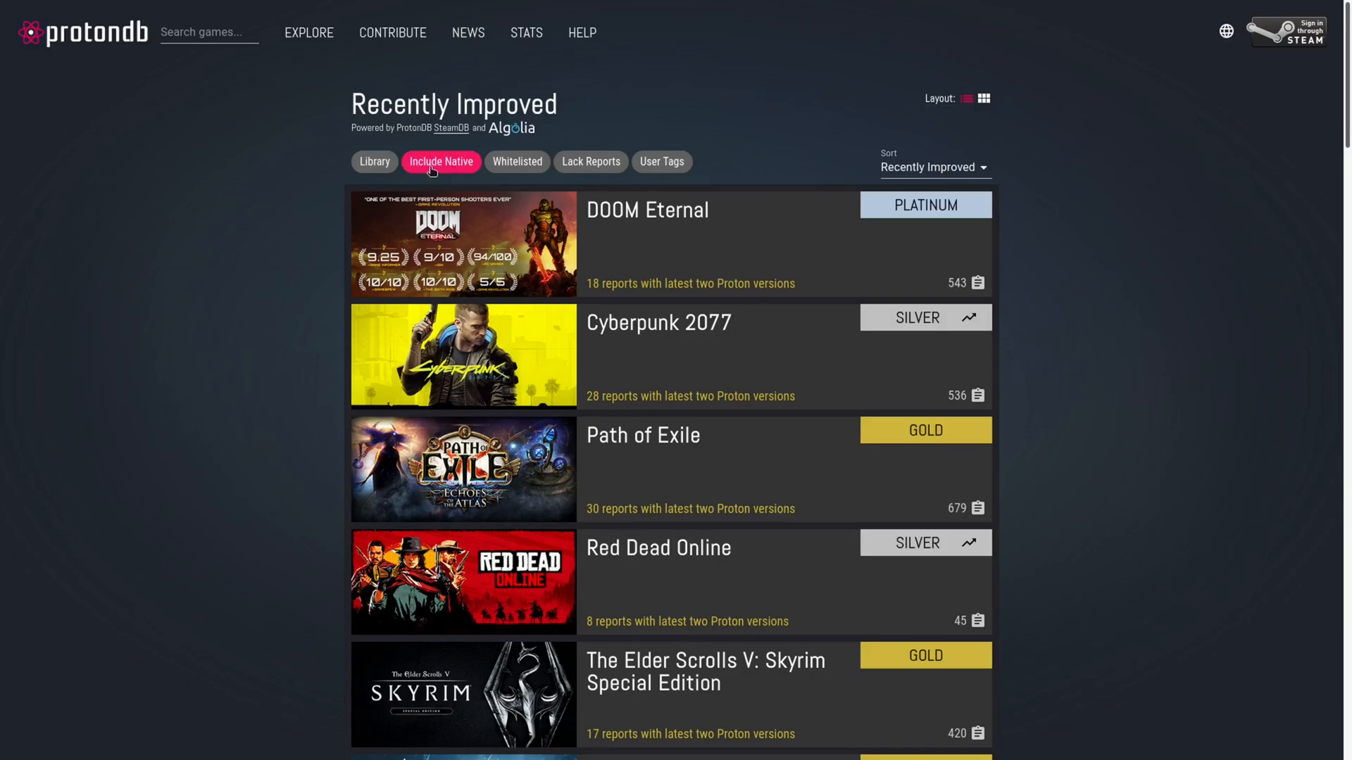
# Scroll the Recently Improved list before sorting it by ProtonDB Rating.
pyautogui.scroll(-3)
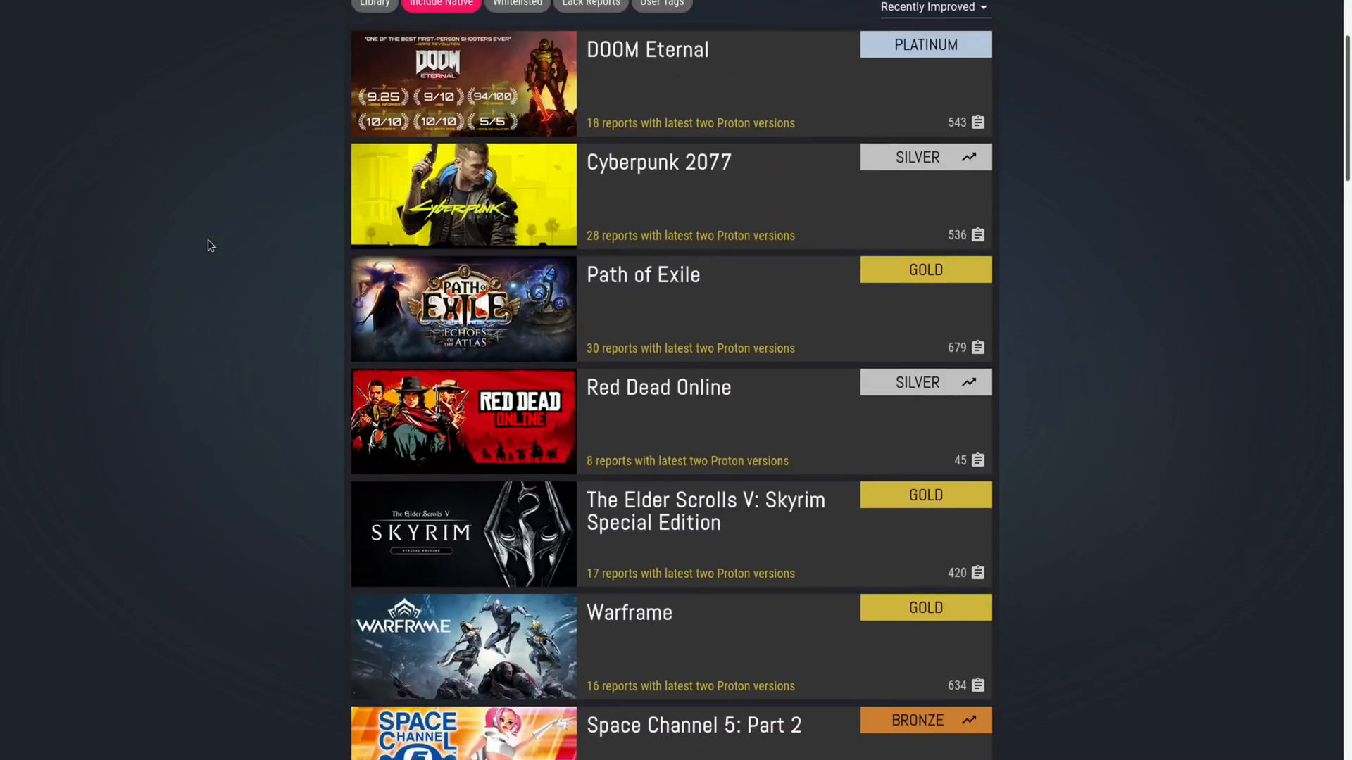
pyautogui.scroll(3)
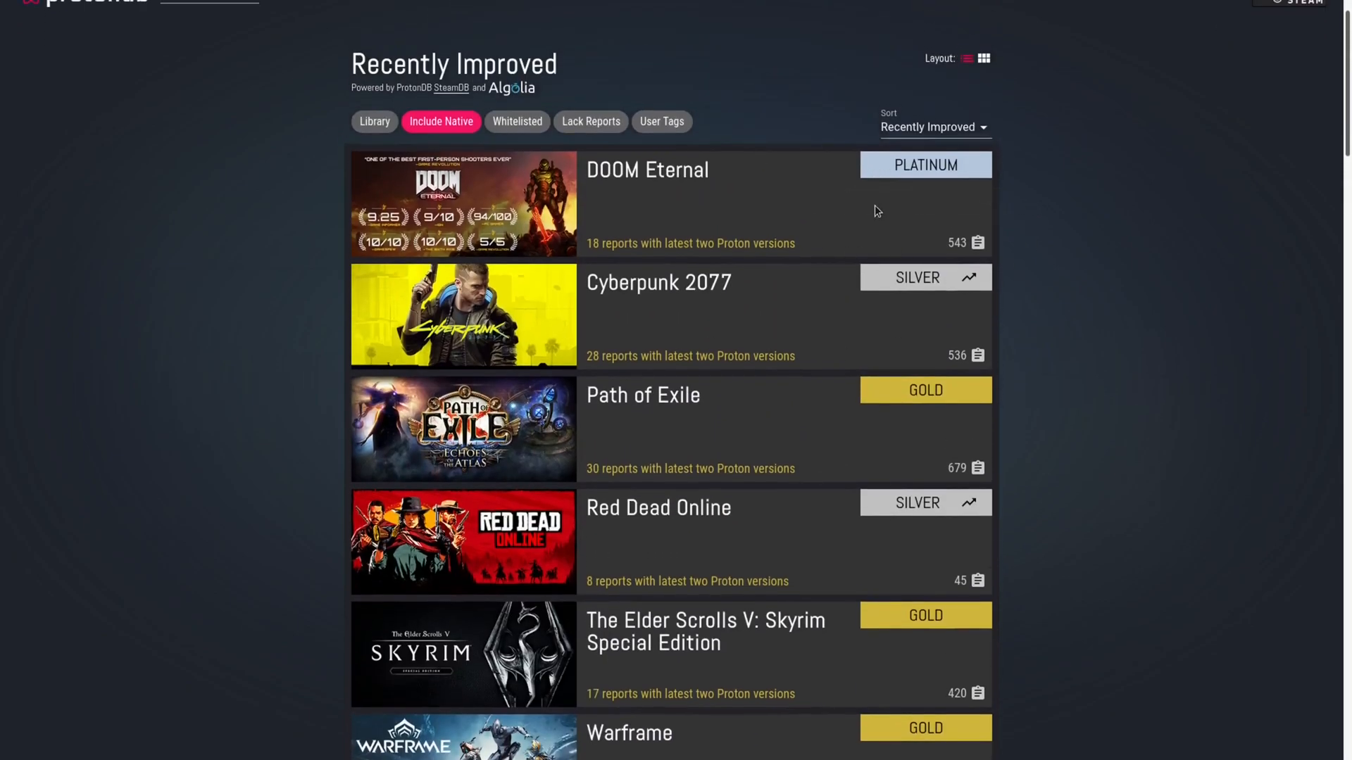
pyautogui.scroll(-3)
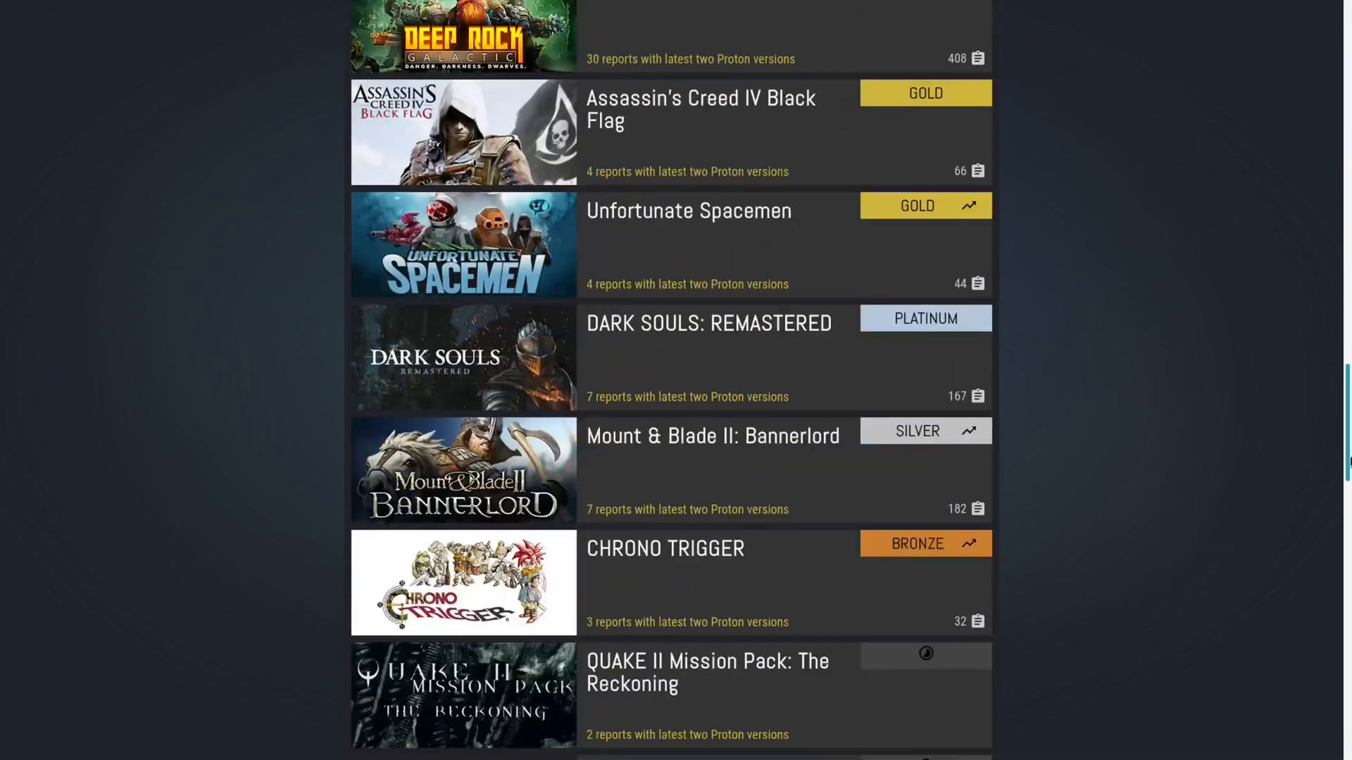
pyautogui.scroll(-3)
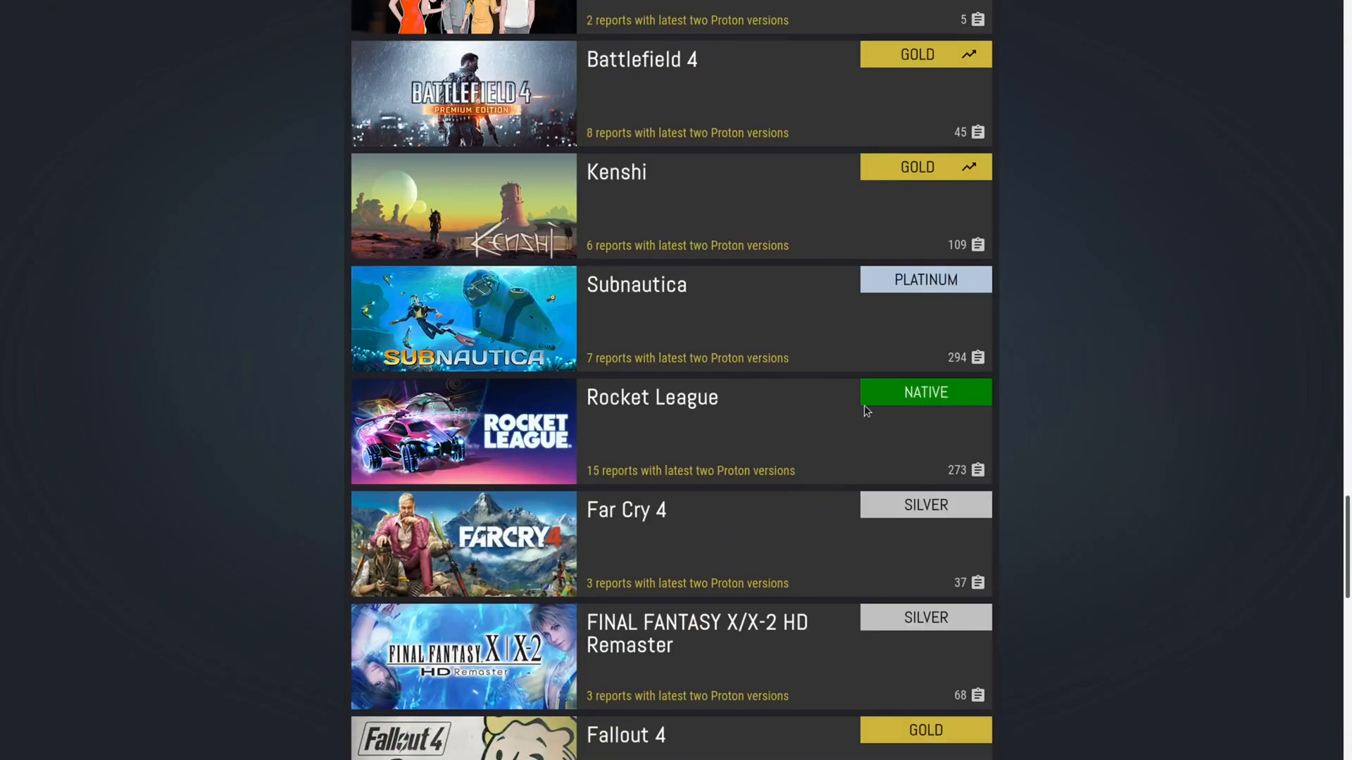
pyautogui.scroll(3)
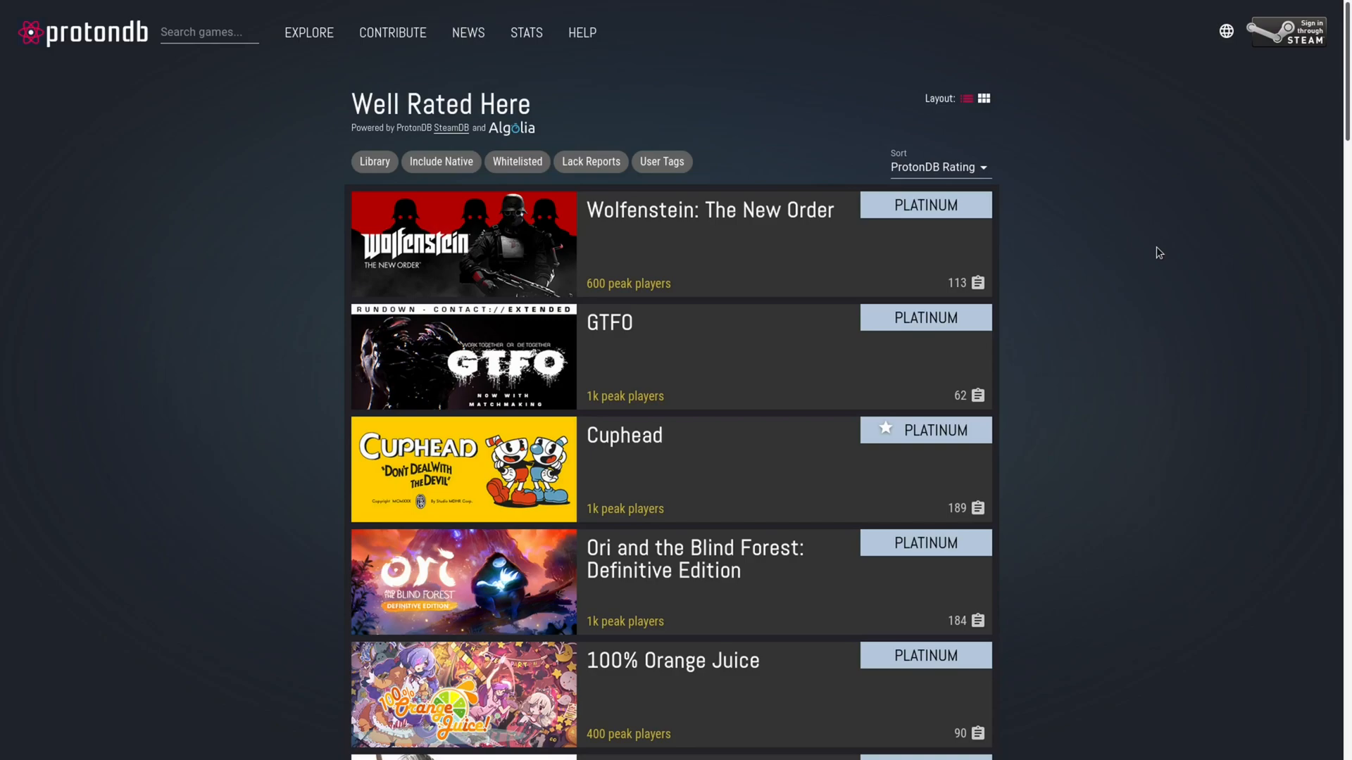
# Search ProtonDB for 'reside' and view Resident Evil 2's 183 compatibility reports.
pyautogui.click(208, 32)
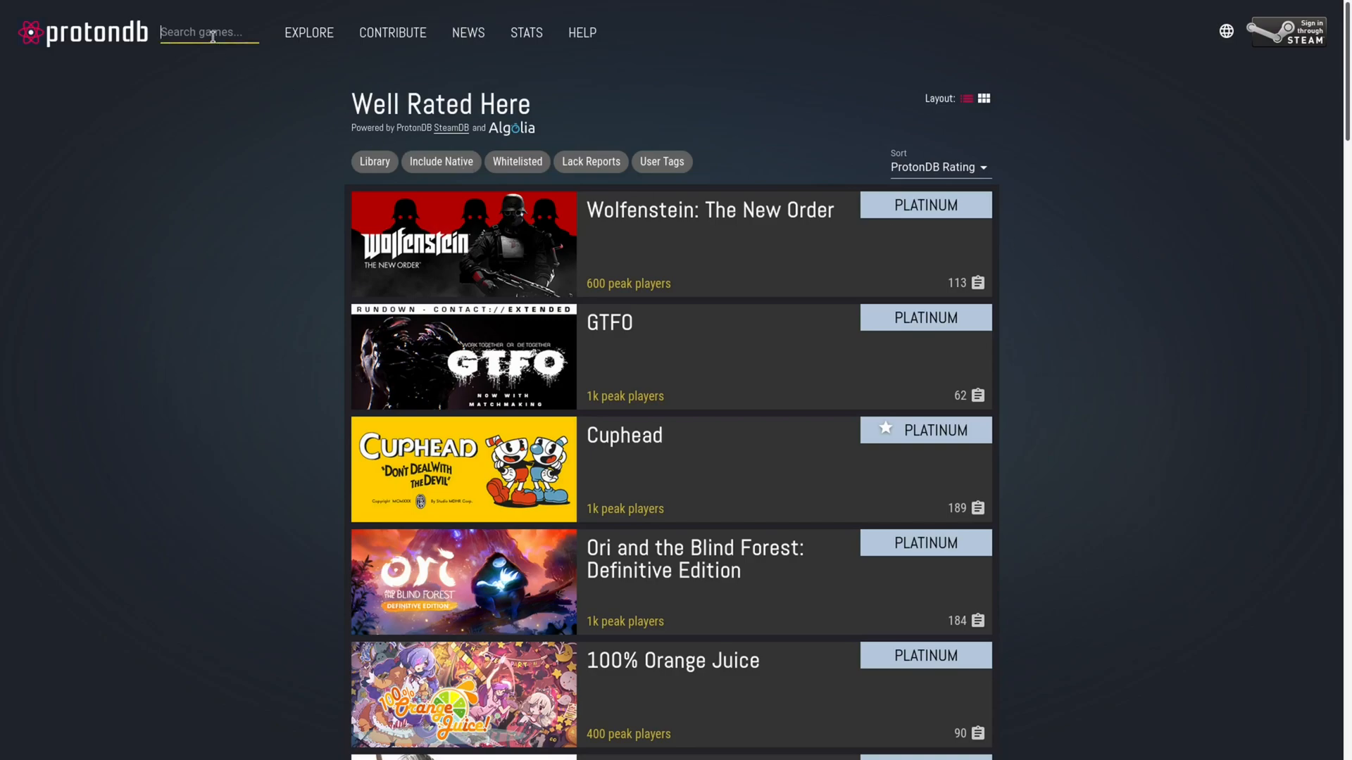
pyautogui.write('resident 2')
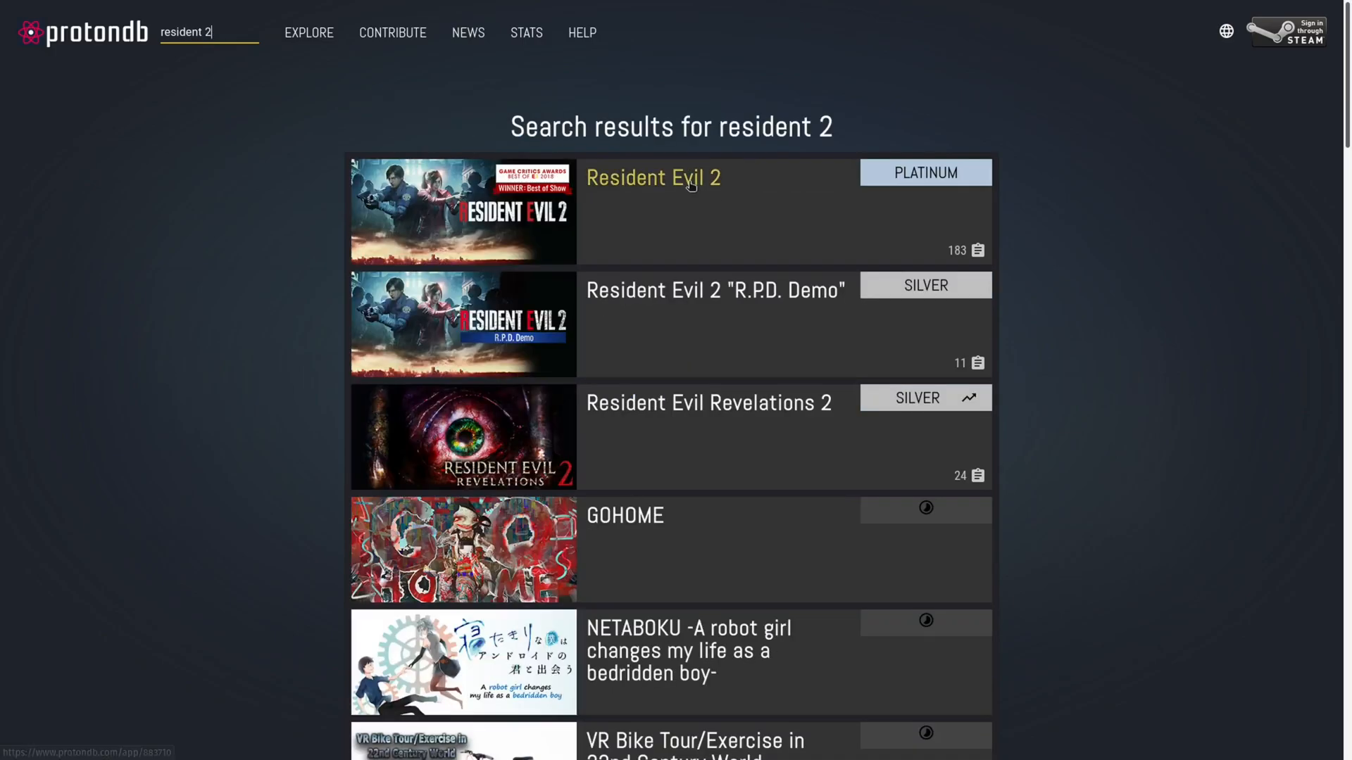
pyautogui.click(652, 177)
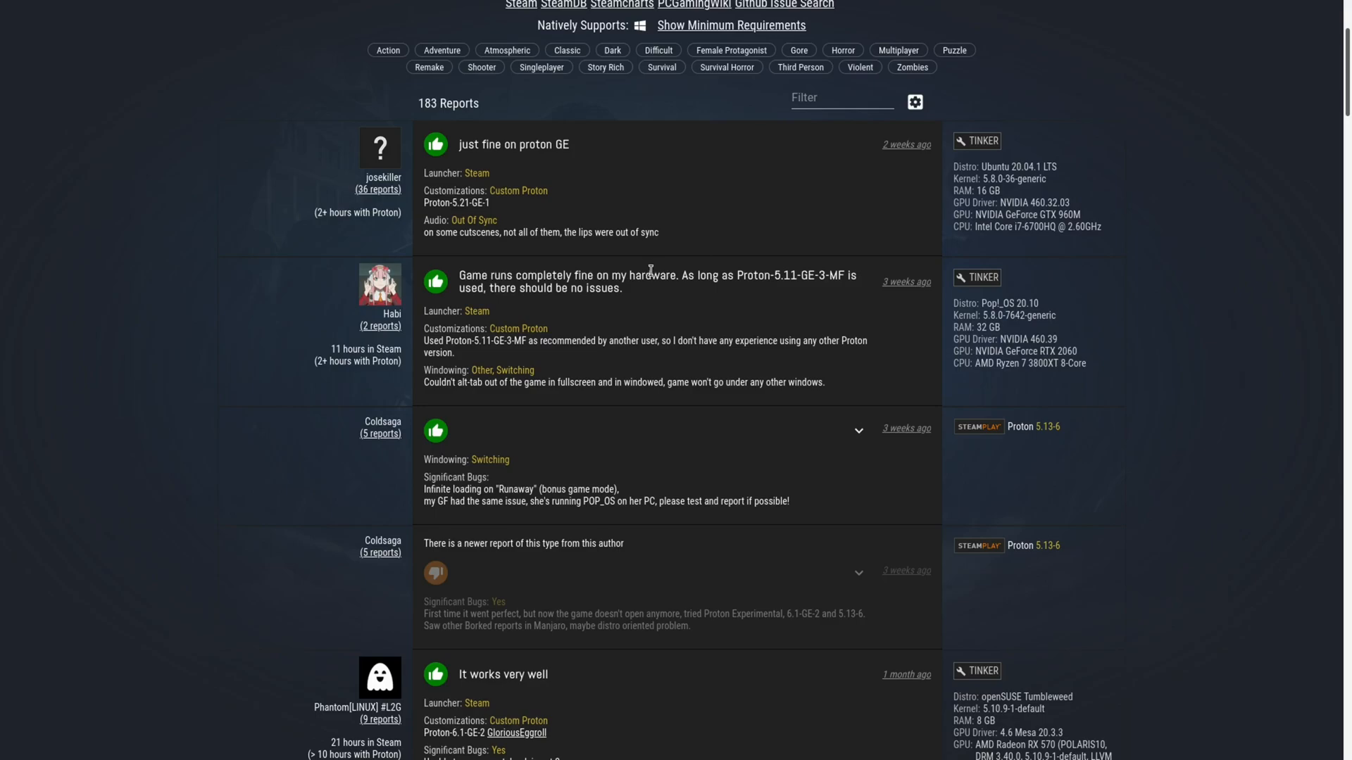
pyautogui.moveTo(552, 252)
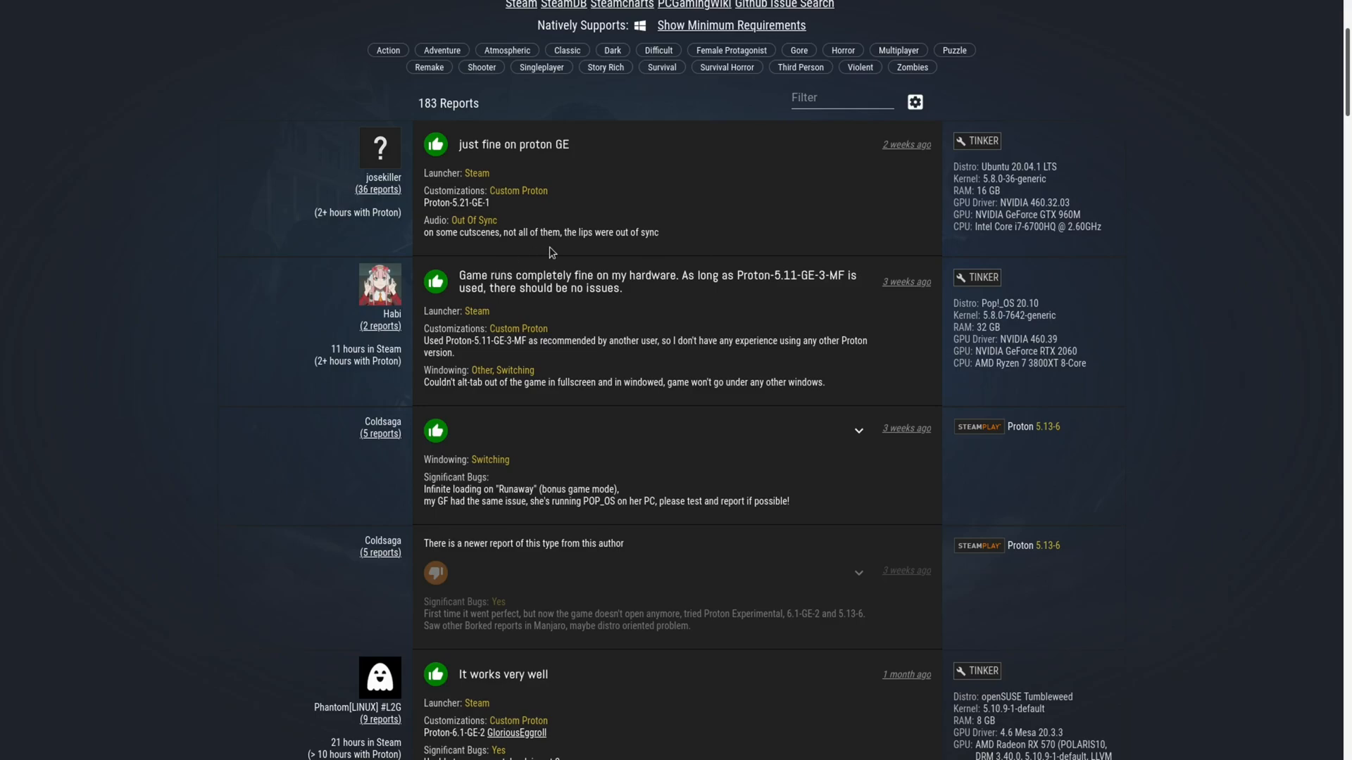
pyautogui.moveTo(1172, 290)
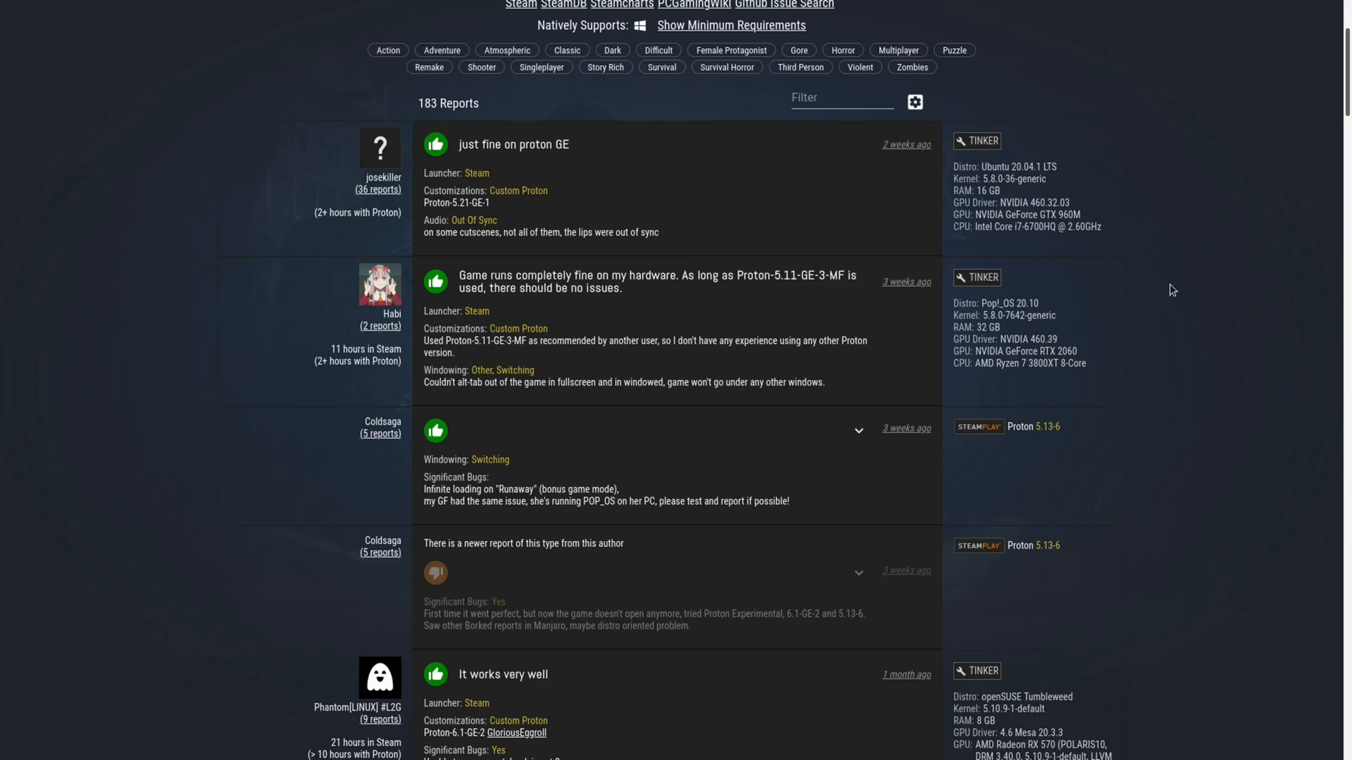
pyautogui.moveTo(572, 225)
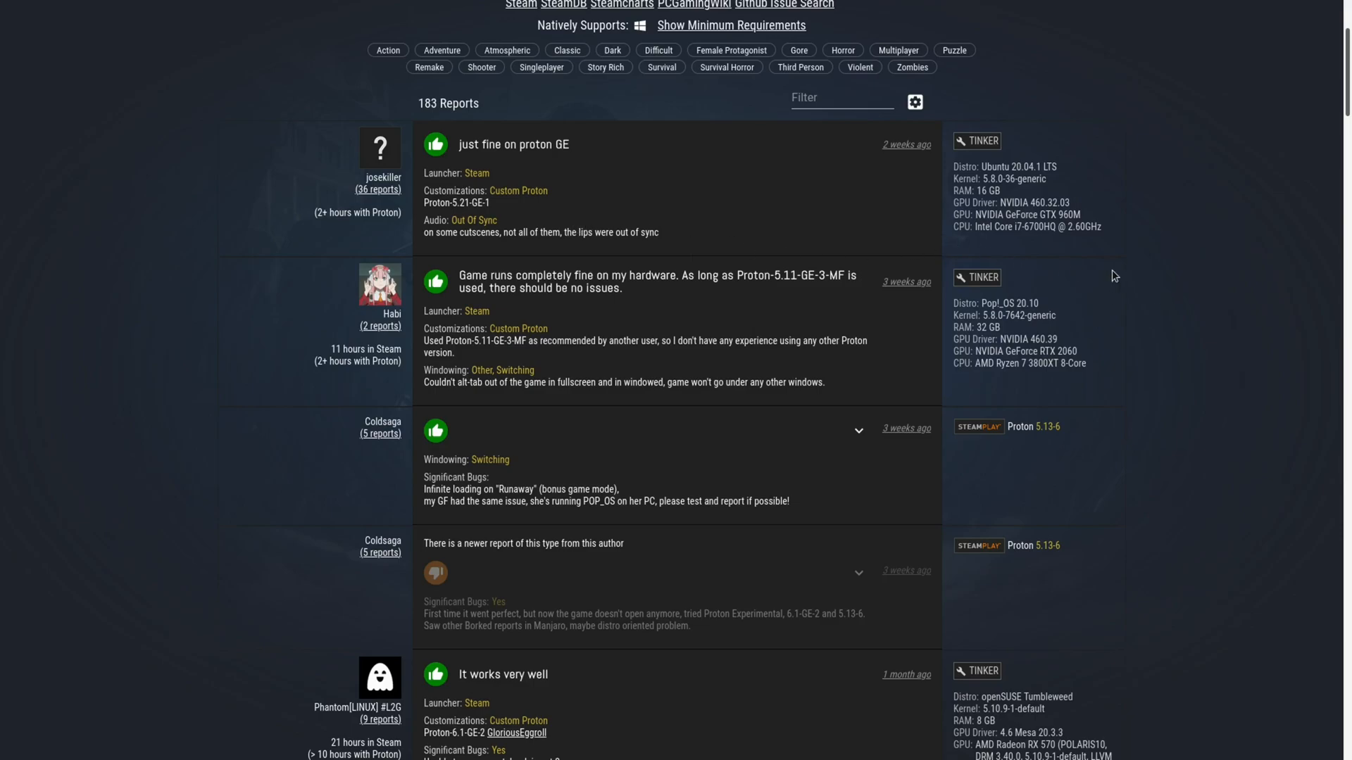
pyautogui.moveTo(1184, 296)
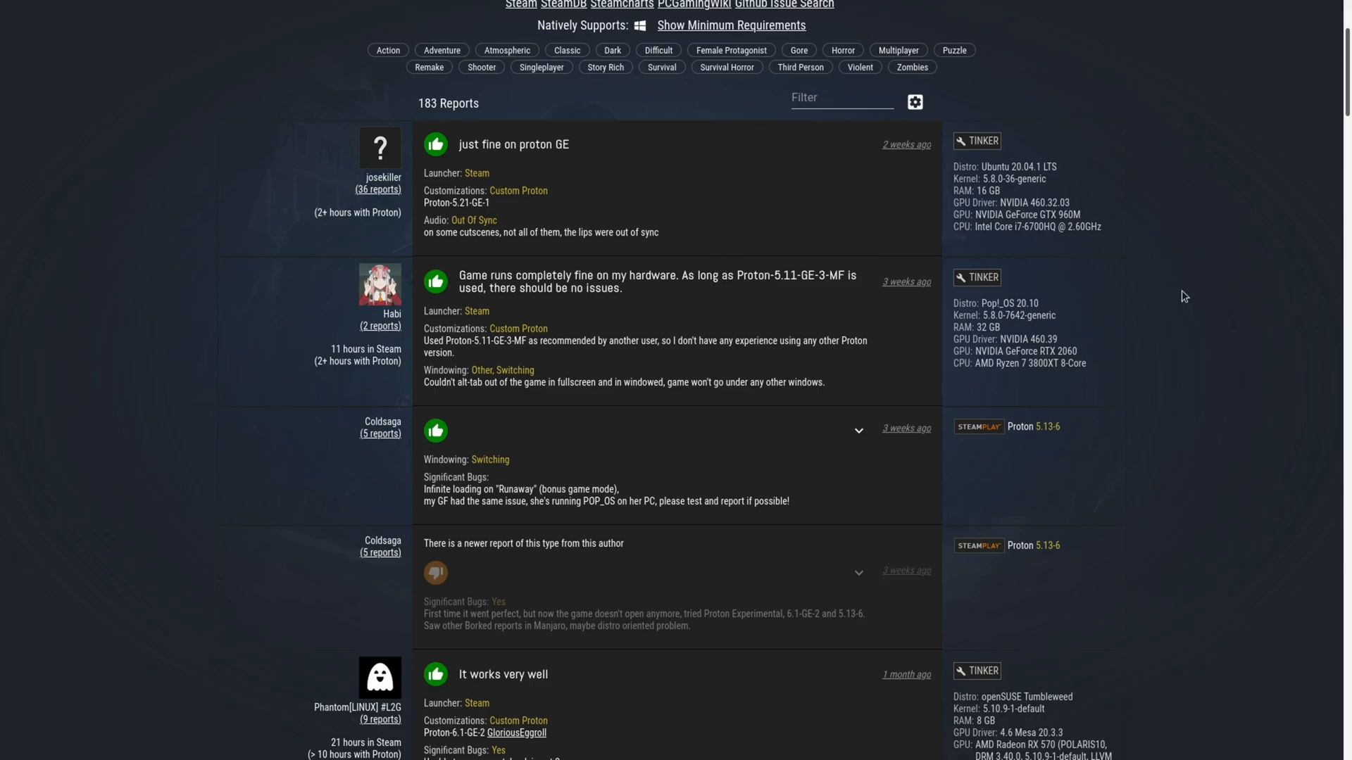
pyautogui.moveTo(1242, 224)
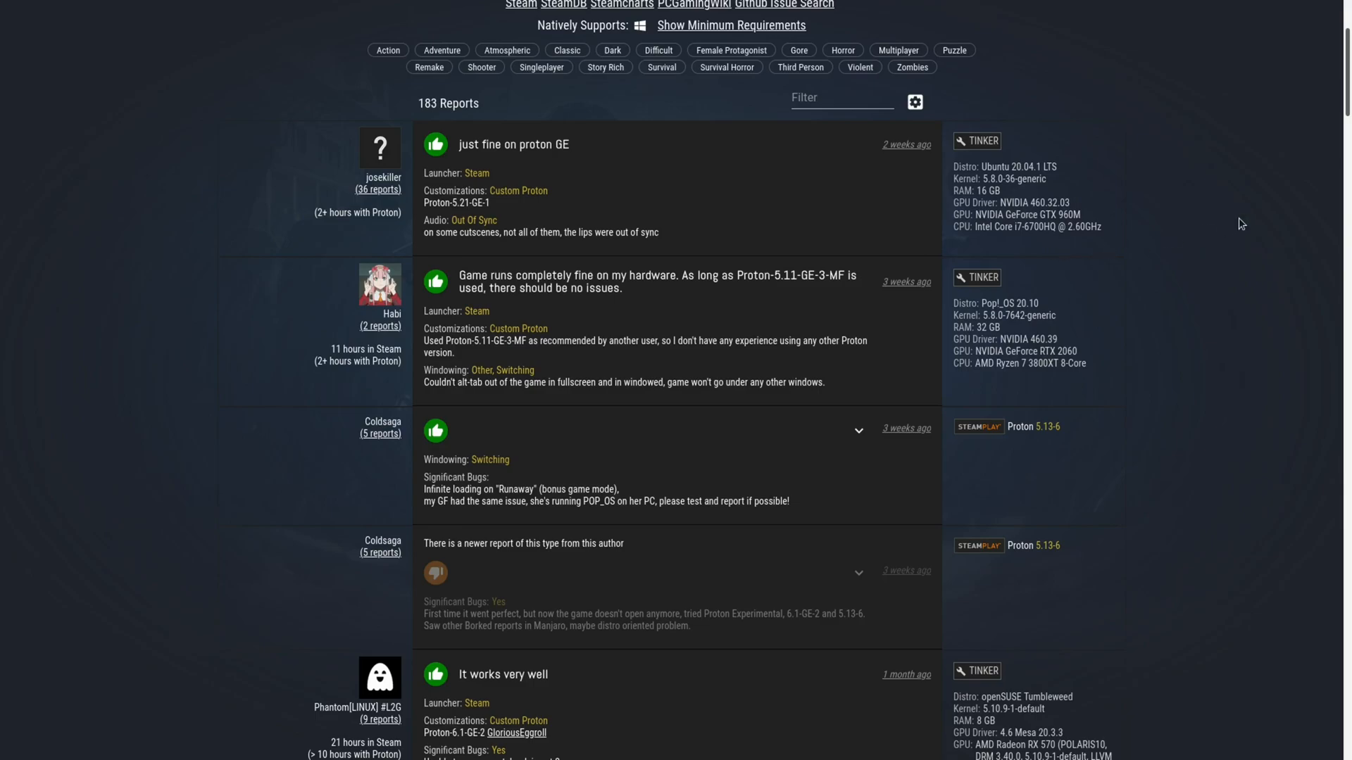
pyautogui.moveTo(1191, 198)
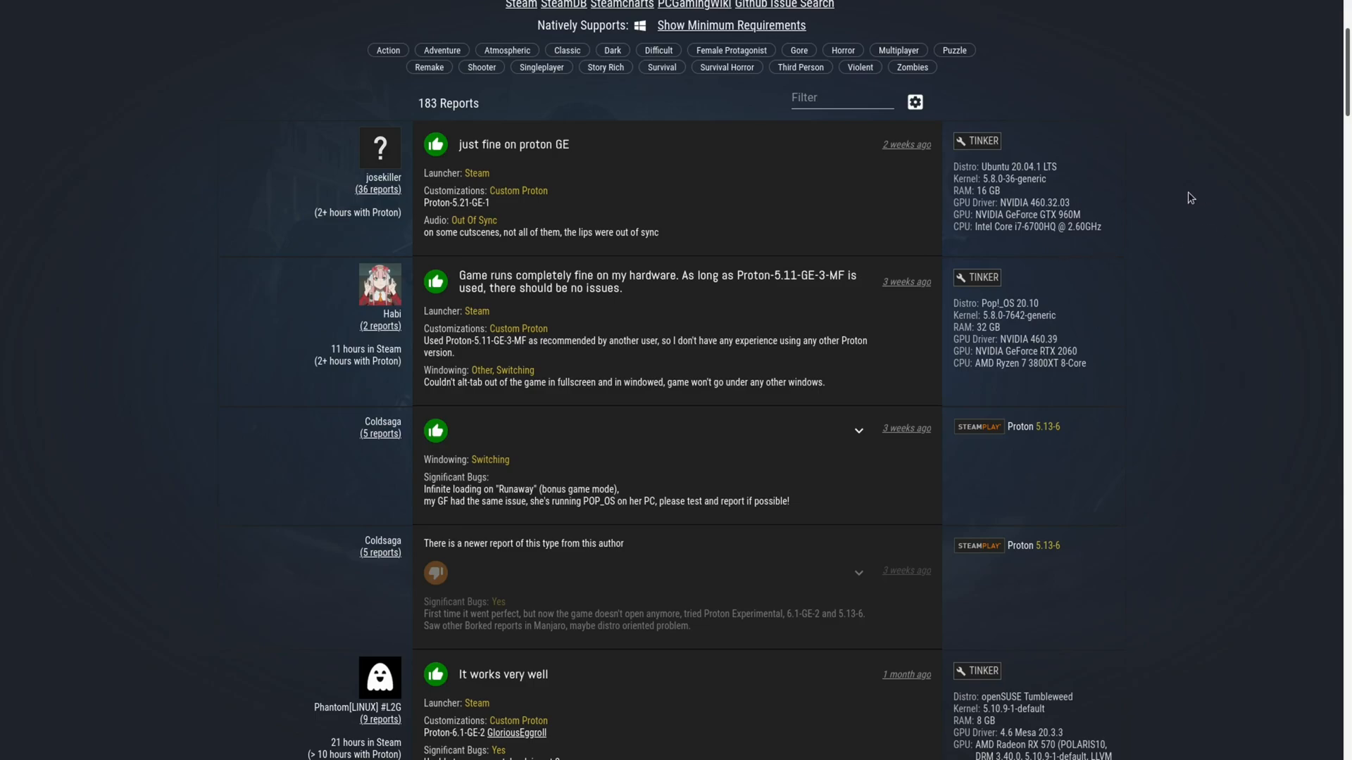
pyautogui.moveTo(1191, 197)
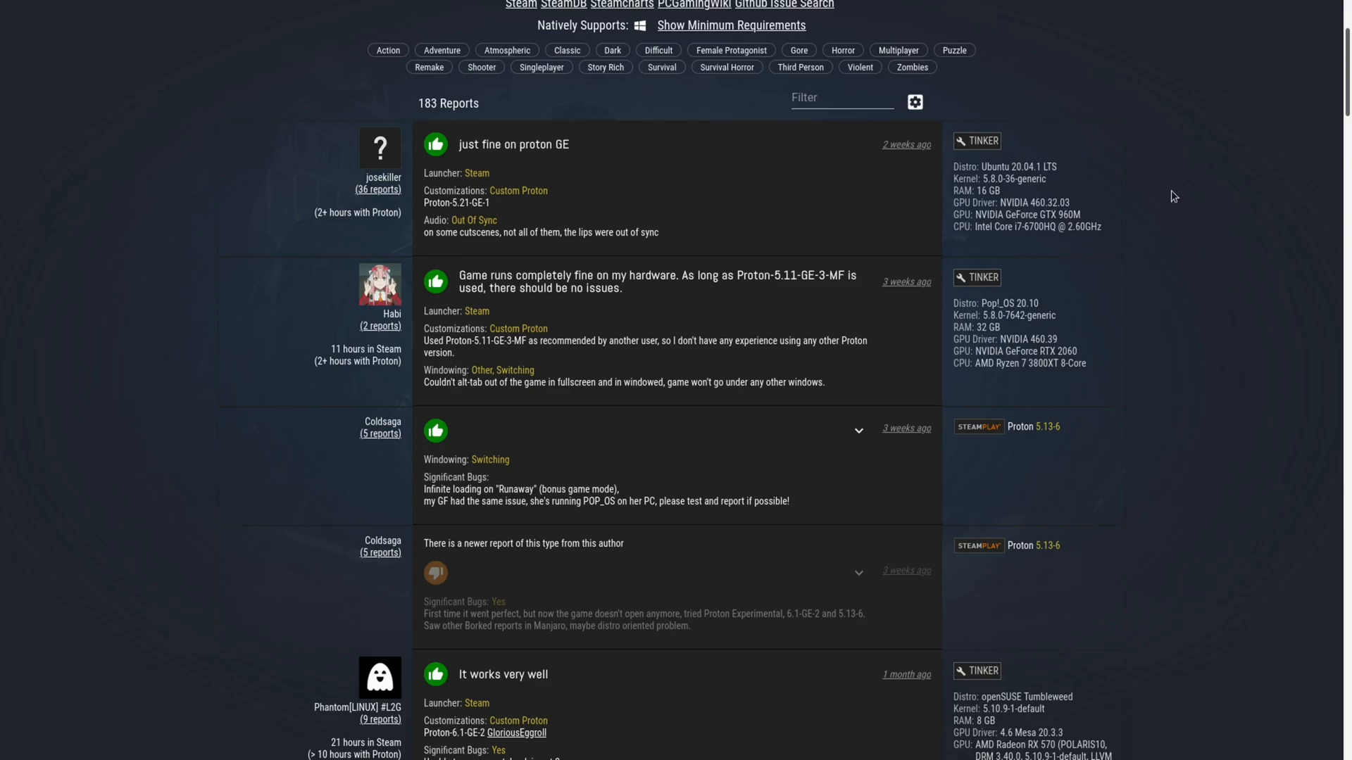
pyautogui.moveTo(1165, 198)
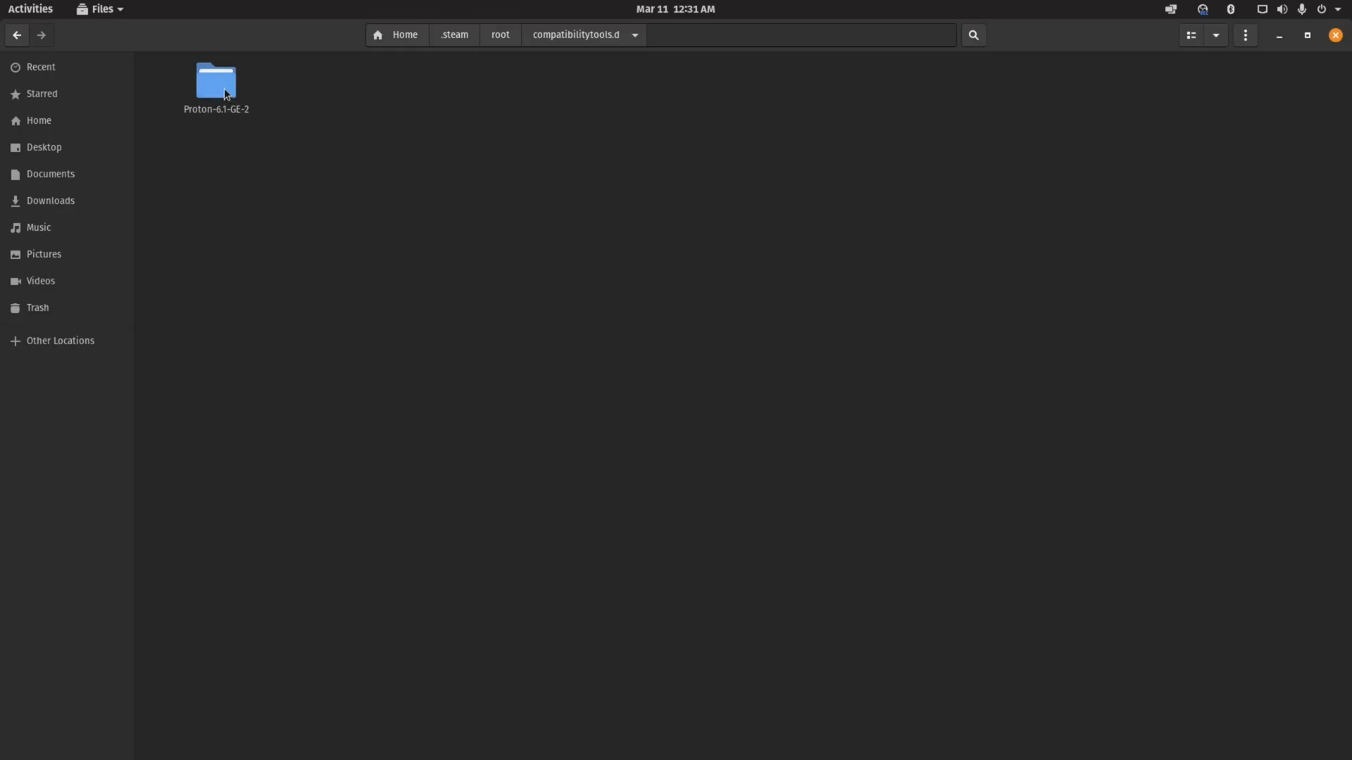
# Enter the Proton-6.1-GE-2 folder inside Steam's compatibilitytools.d.
pyautogui.doubleClick(217, 79)
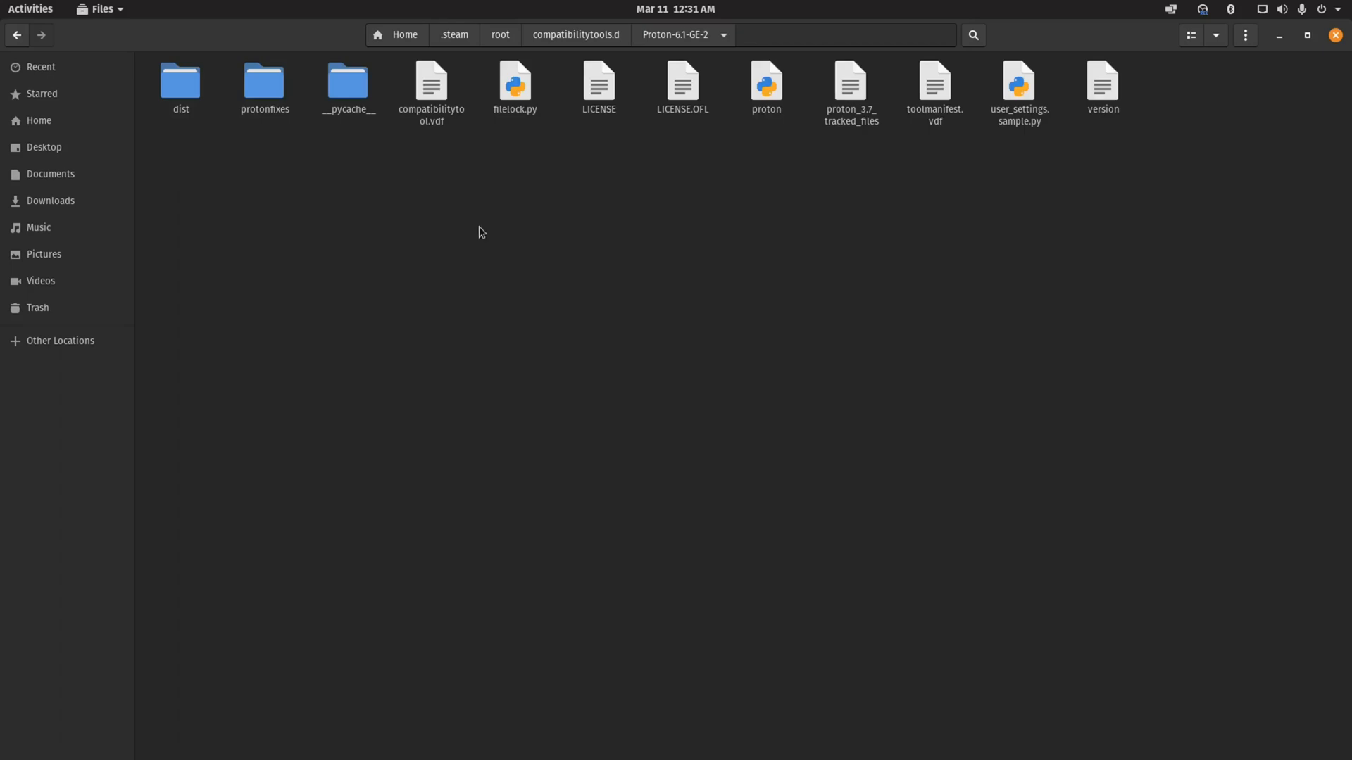
pyautogui.moveTo(544, 108)
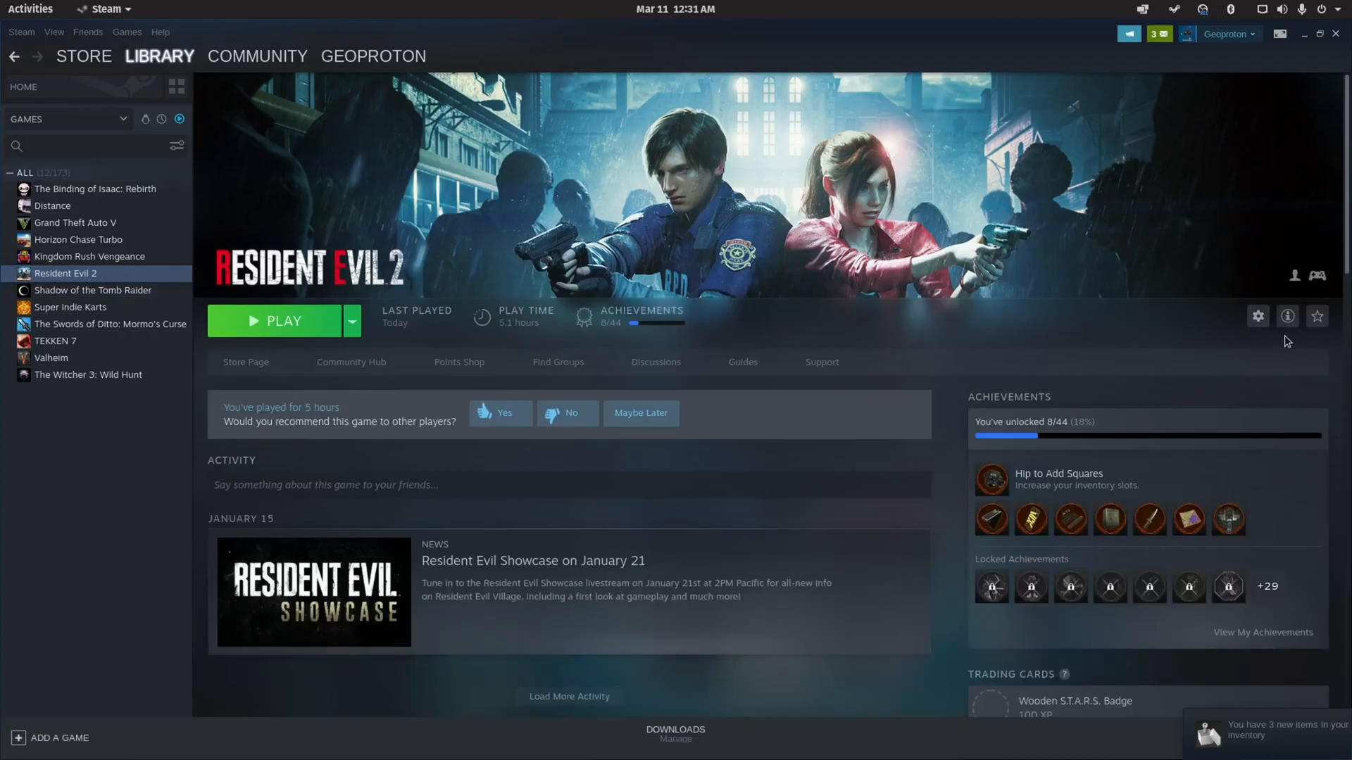
# Show Resident Evil 2's Compatibility properties with Proton-6.1-GE-2 forced and the Proton version list.
pyautogui.click(1257, 317)
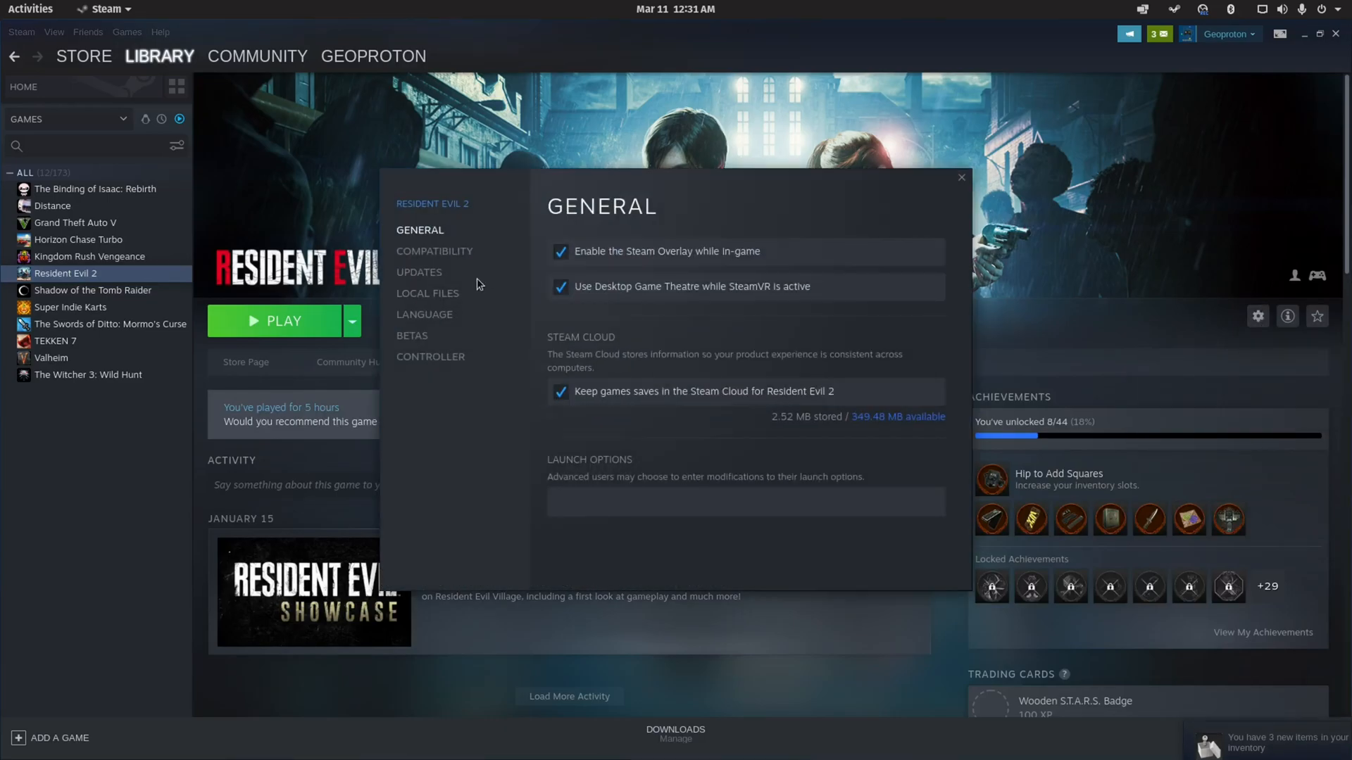
pyautogui.click(436, 251)
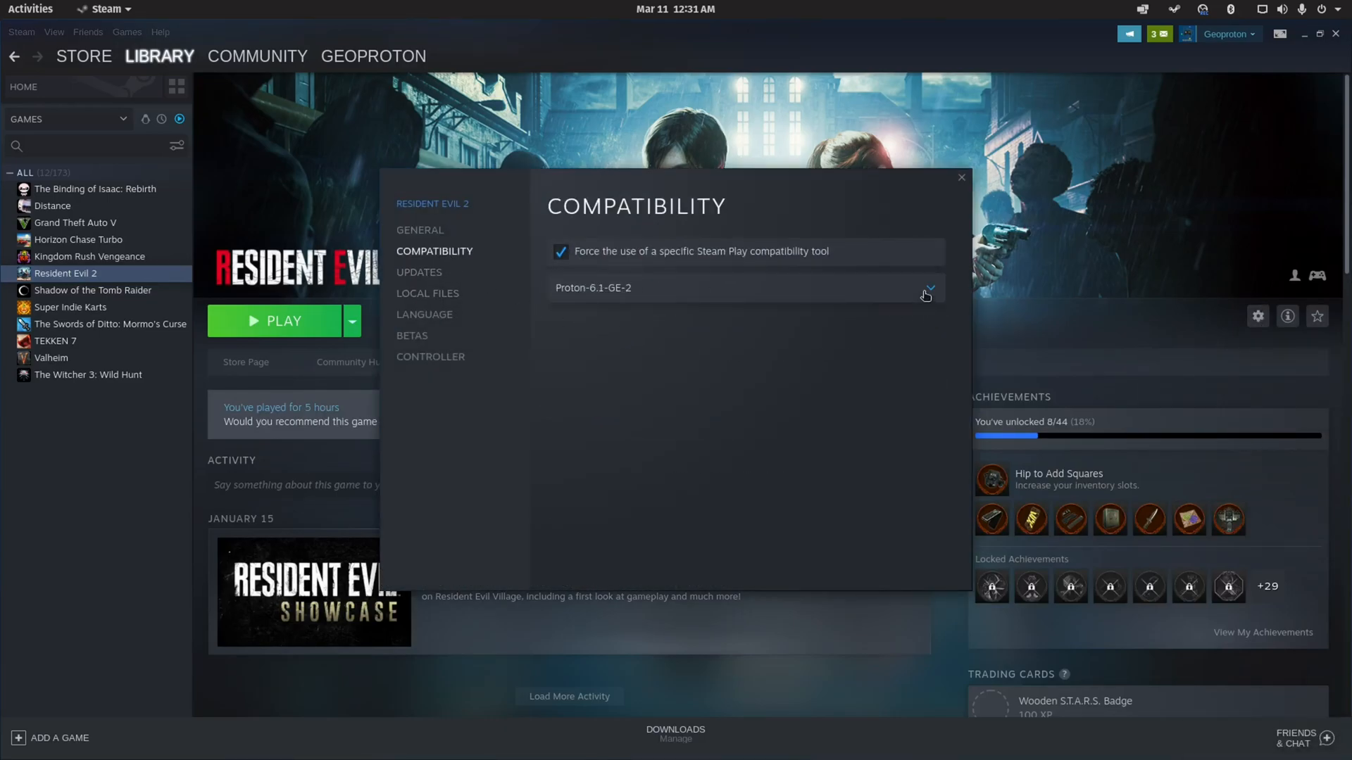
pyautogui.click(928, 287)
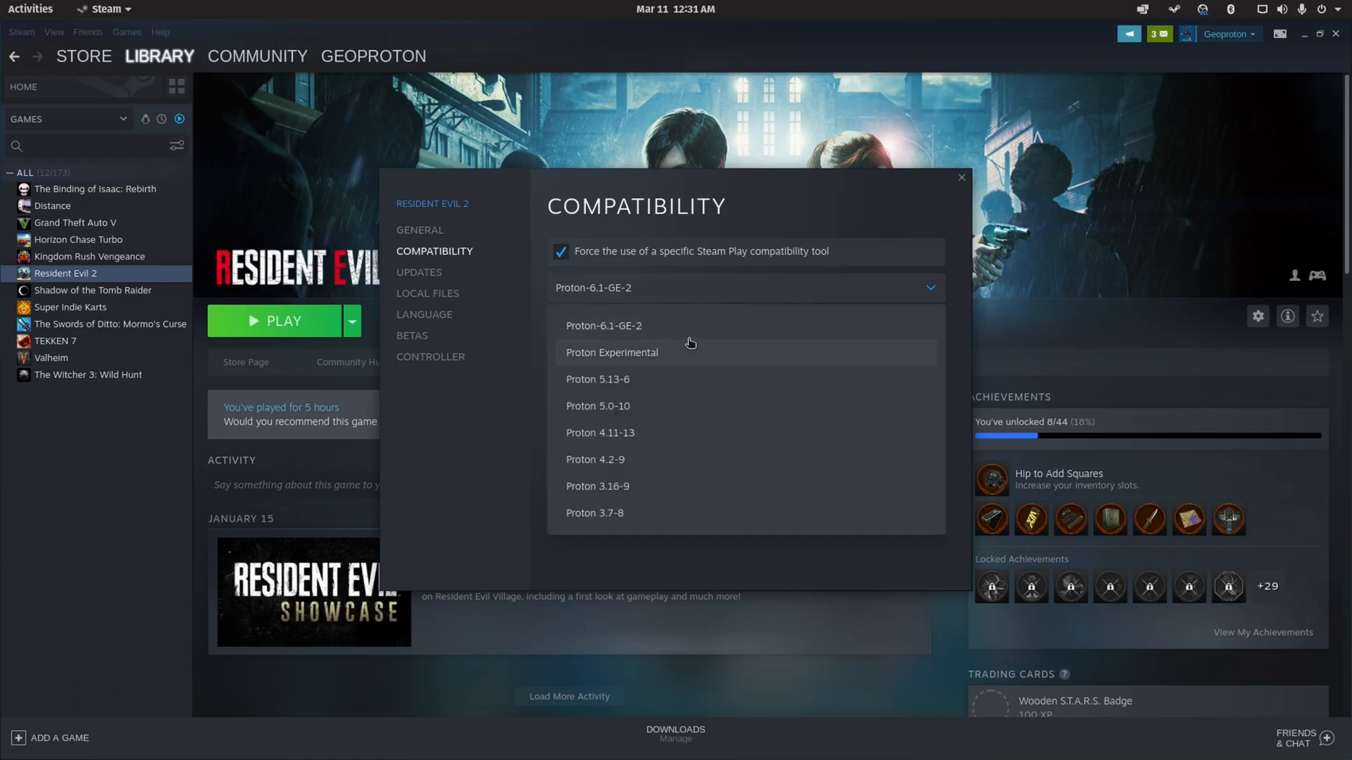
pyautogui.moveTo(702, 317)
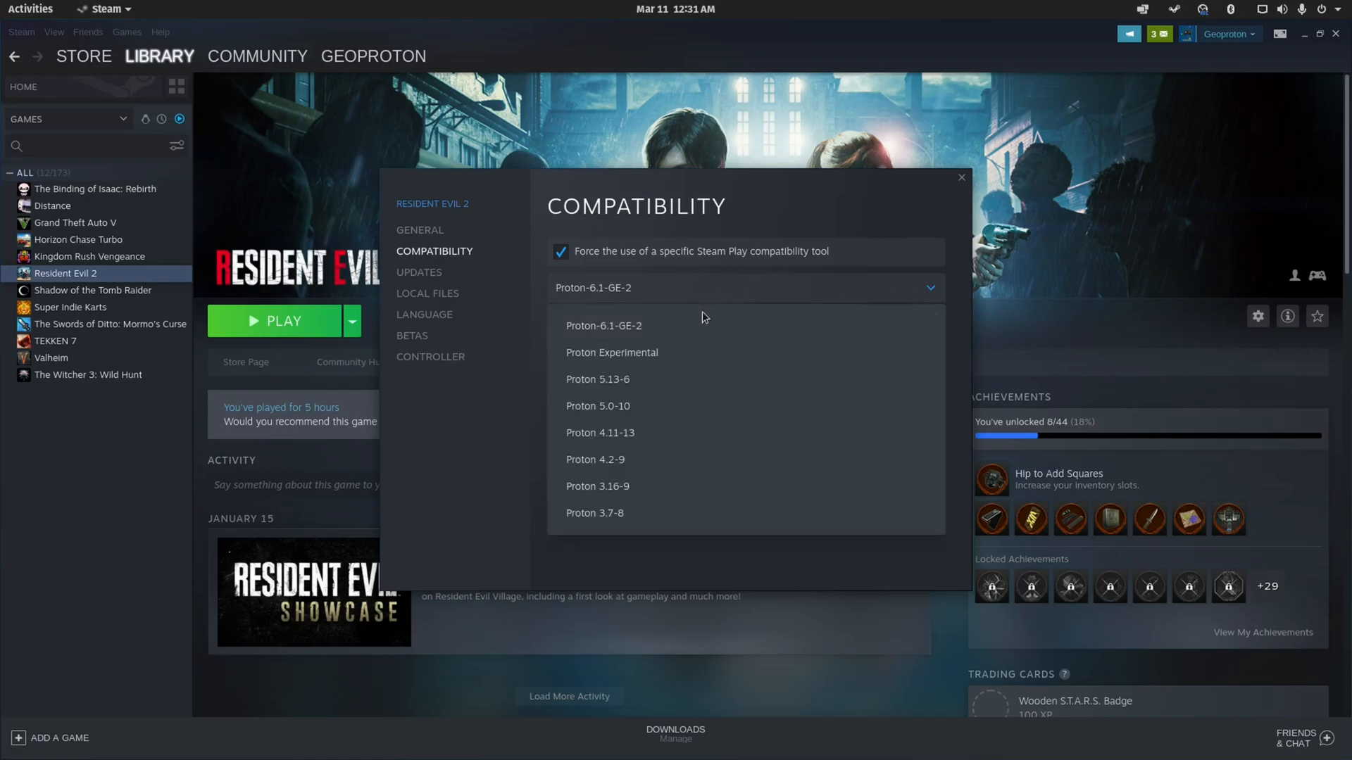
pyautogui.moveTo(663, 356)
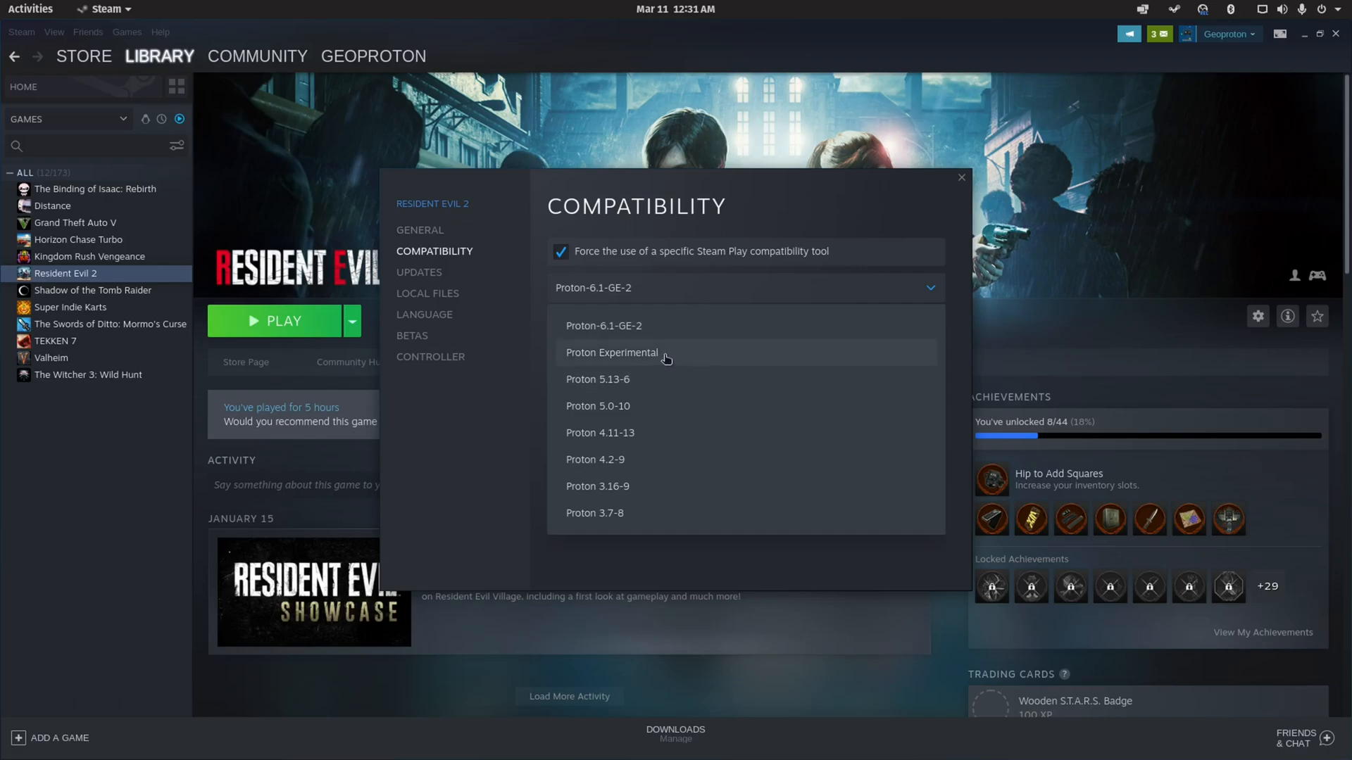
pyautogui.moveTo(597, 378)
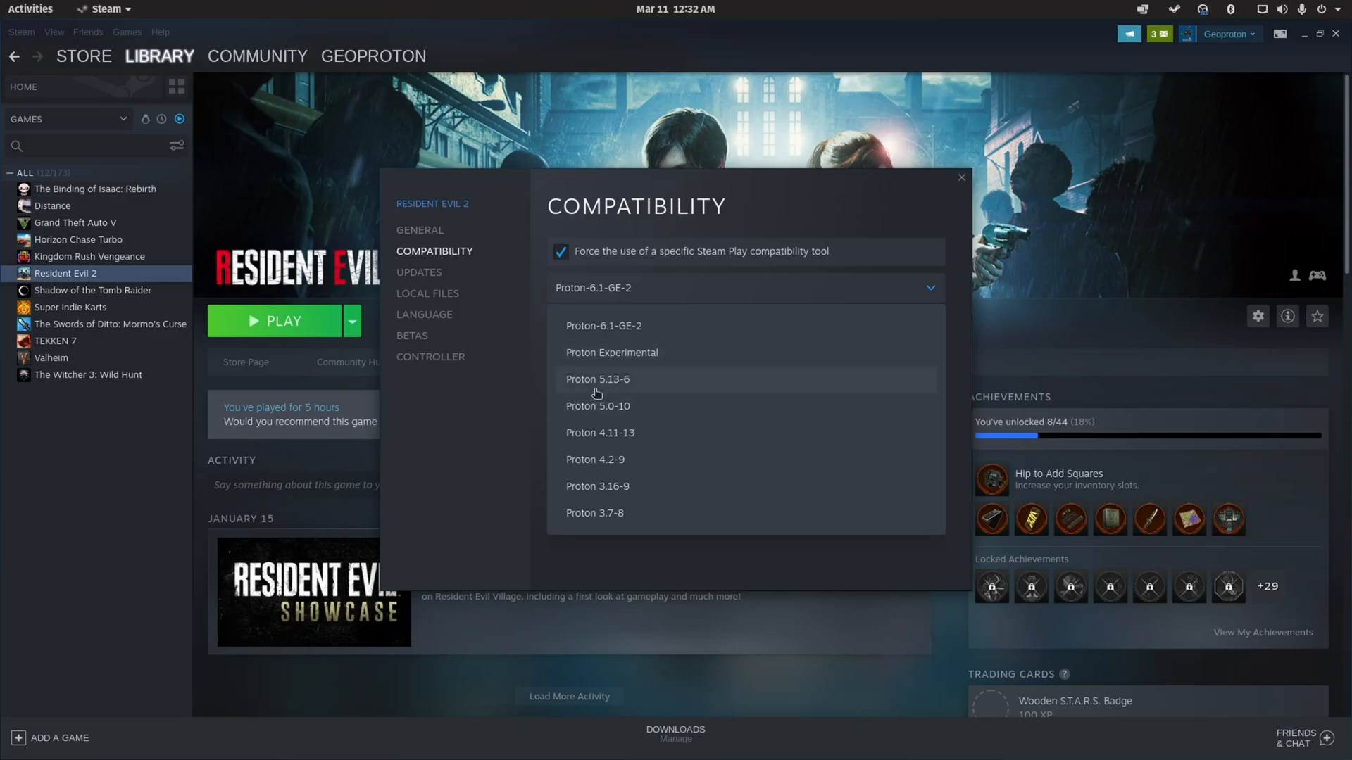
pyautogui.click(959, 178)
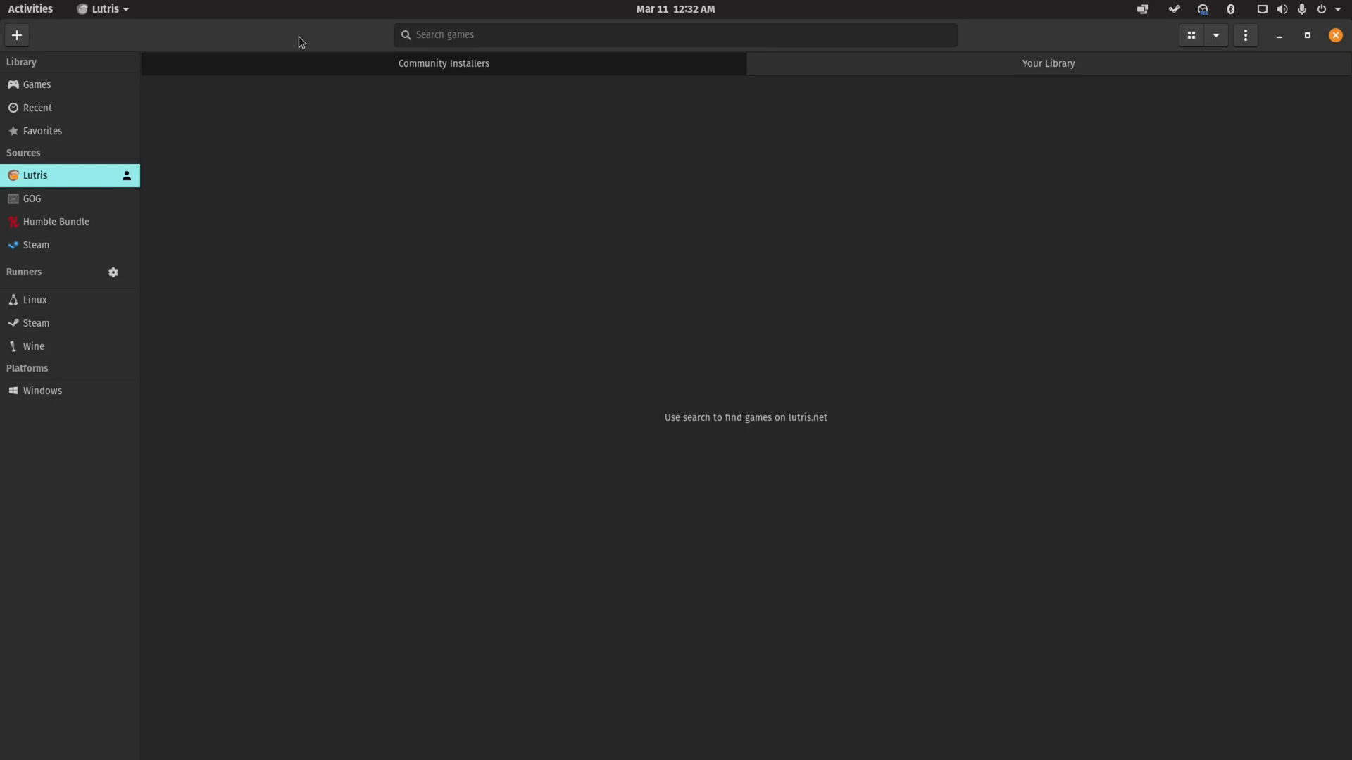
# Show the Lutris Games library containing two Cemu entries.
pyautogui.click(36, 85)
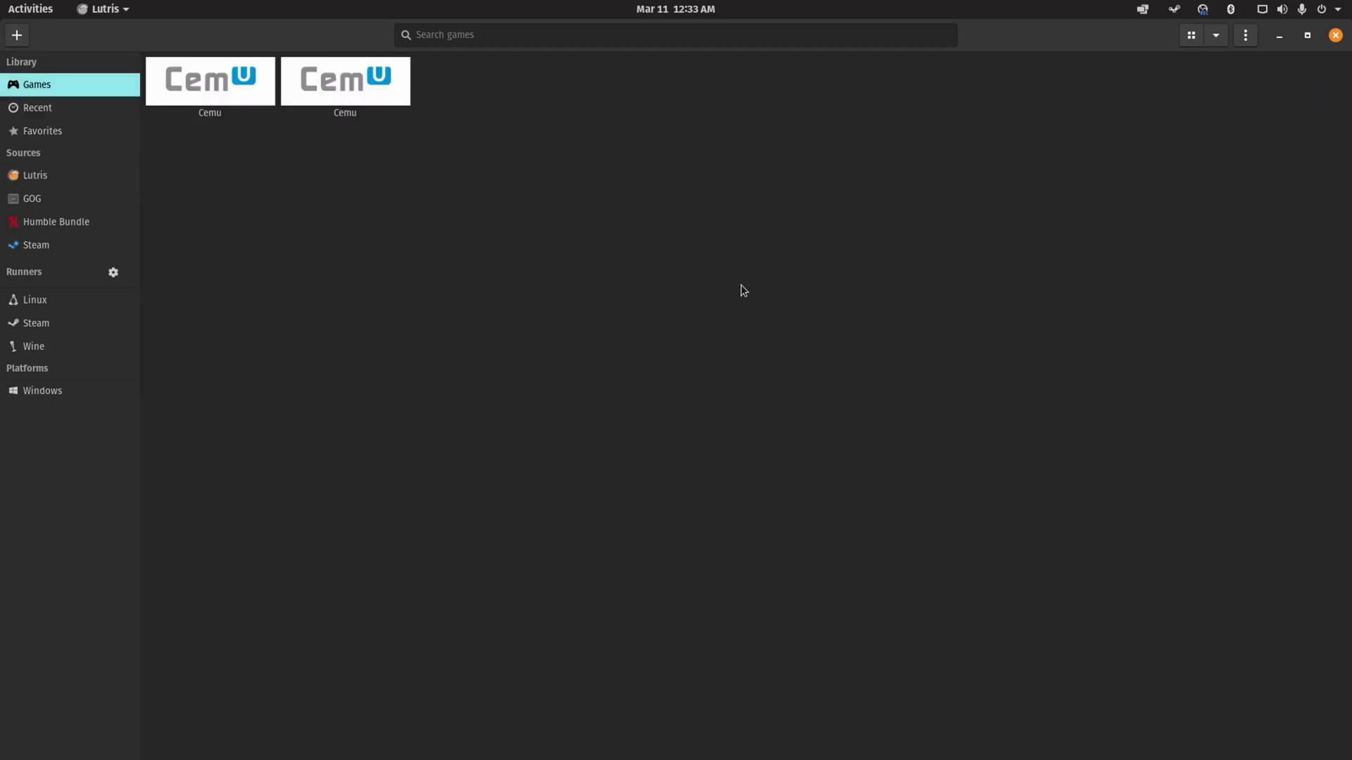
pyautogui.moveTo(654, 251)
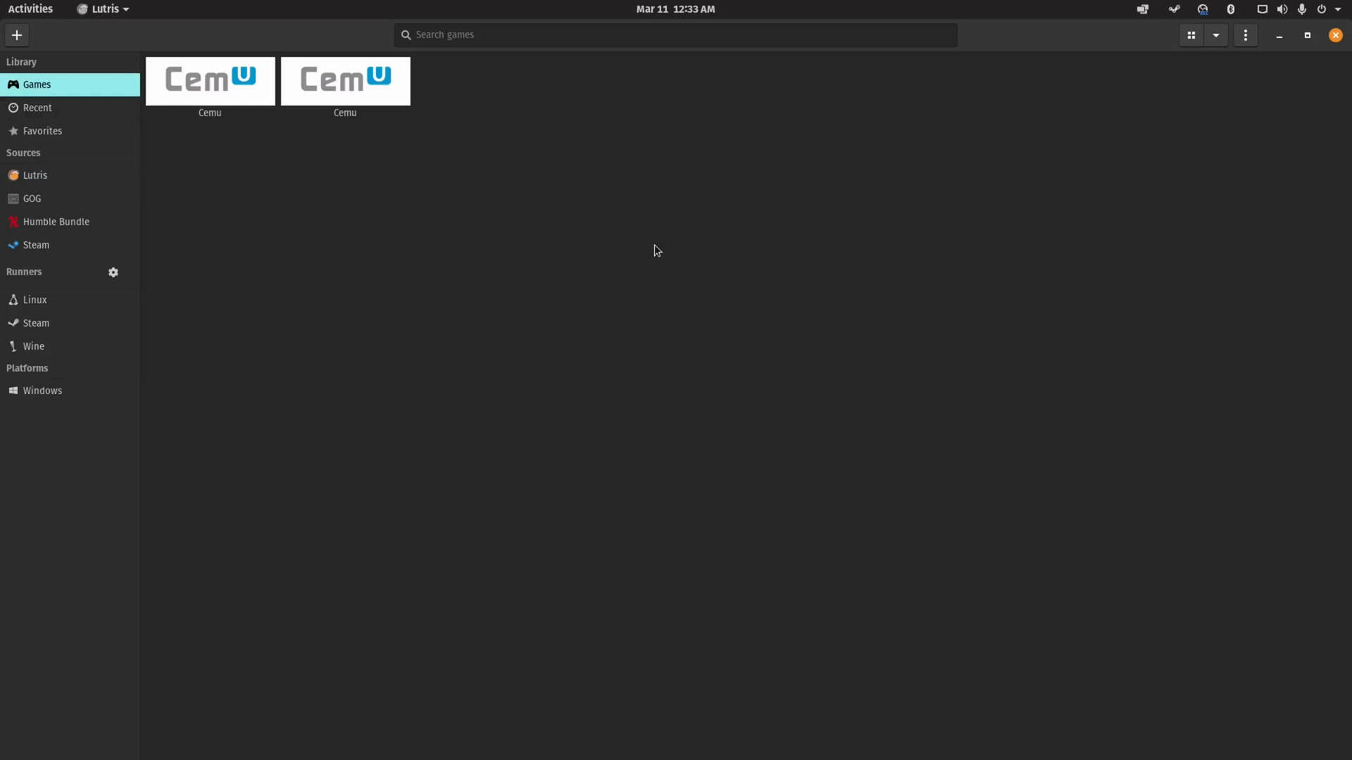
pyautogui.moveTo(661, 200)
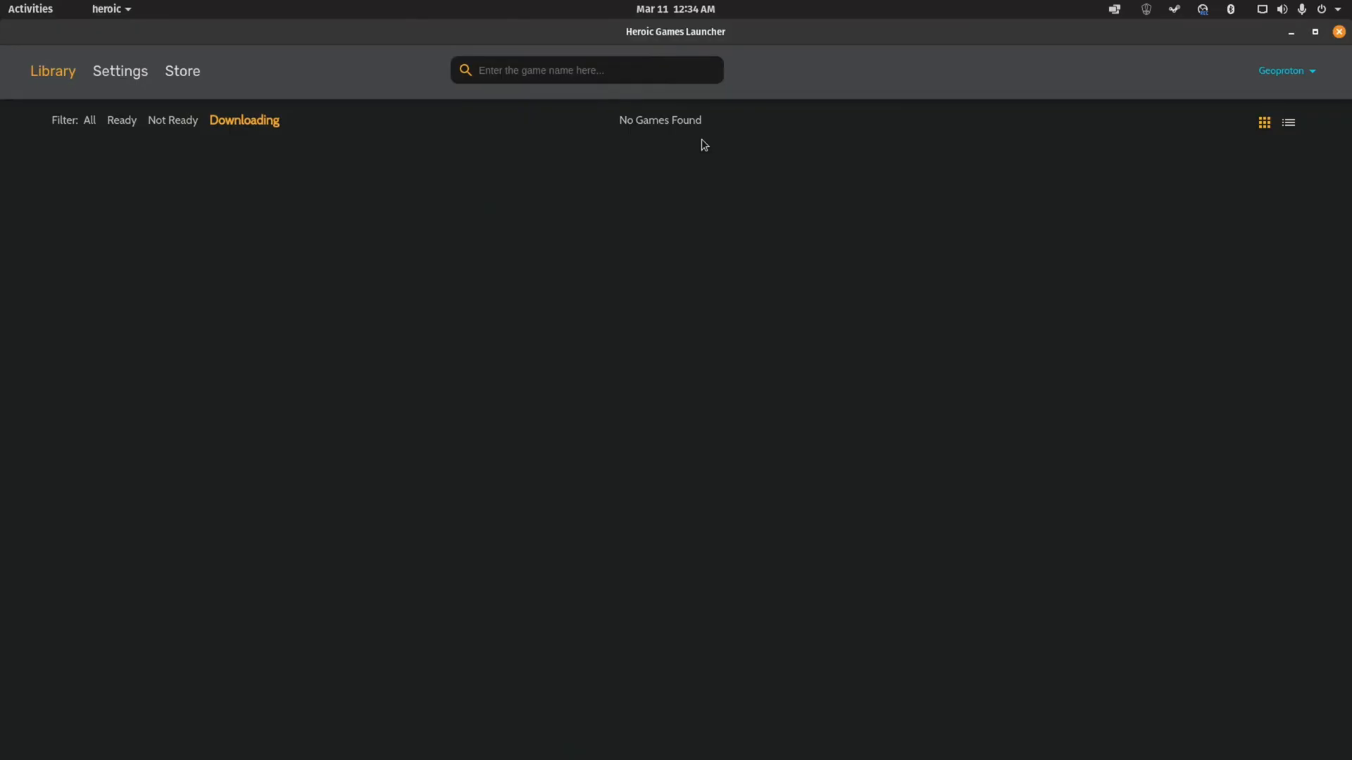
# Filter the Heroic library to Not Ready games, showing Fortnite.
pyautogui.click(172, 120)
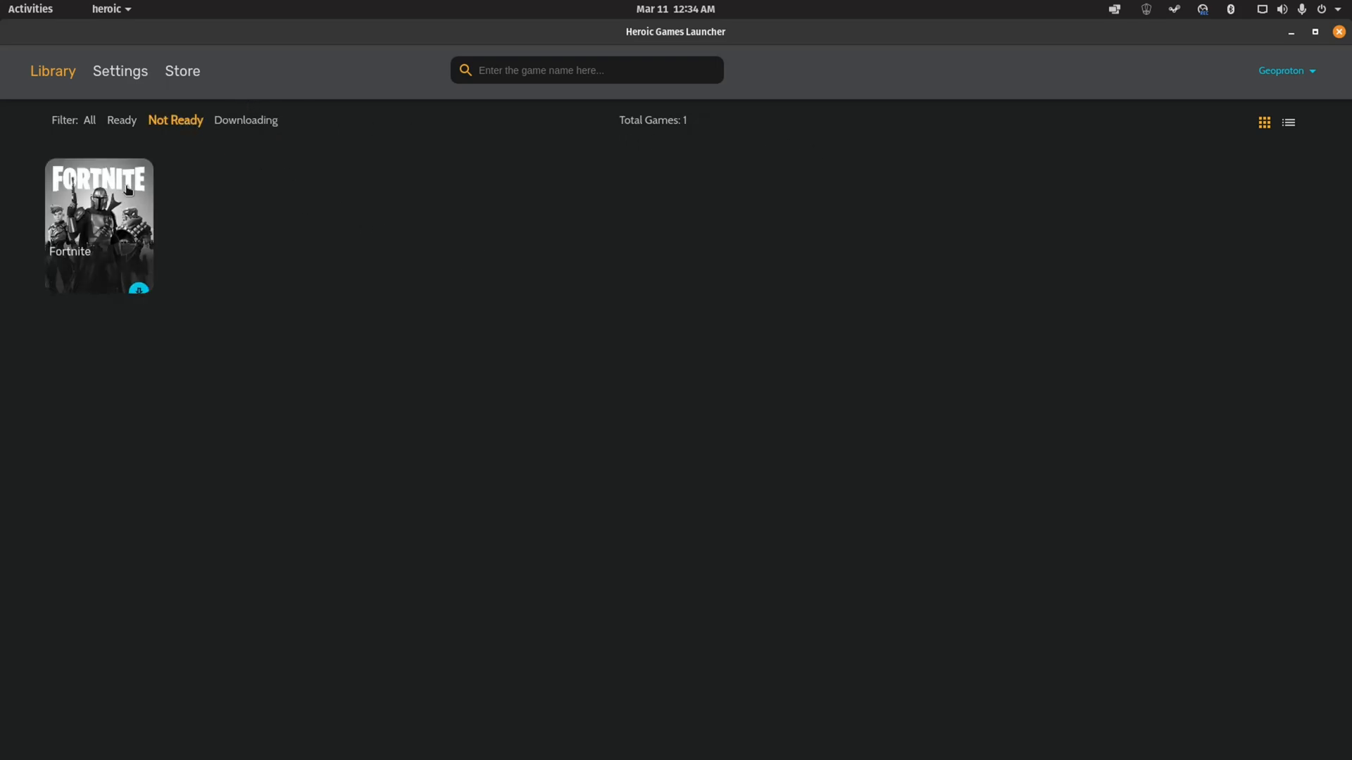
pyautogui.moveTo(397, 236)
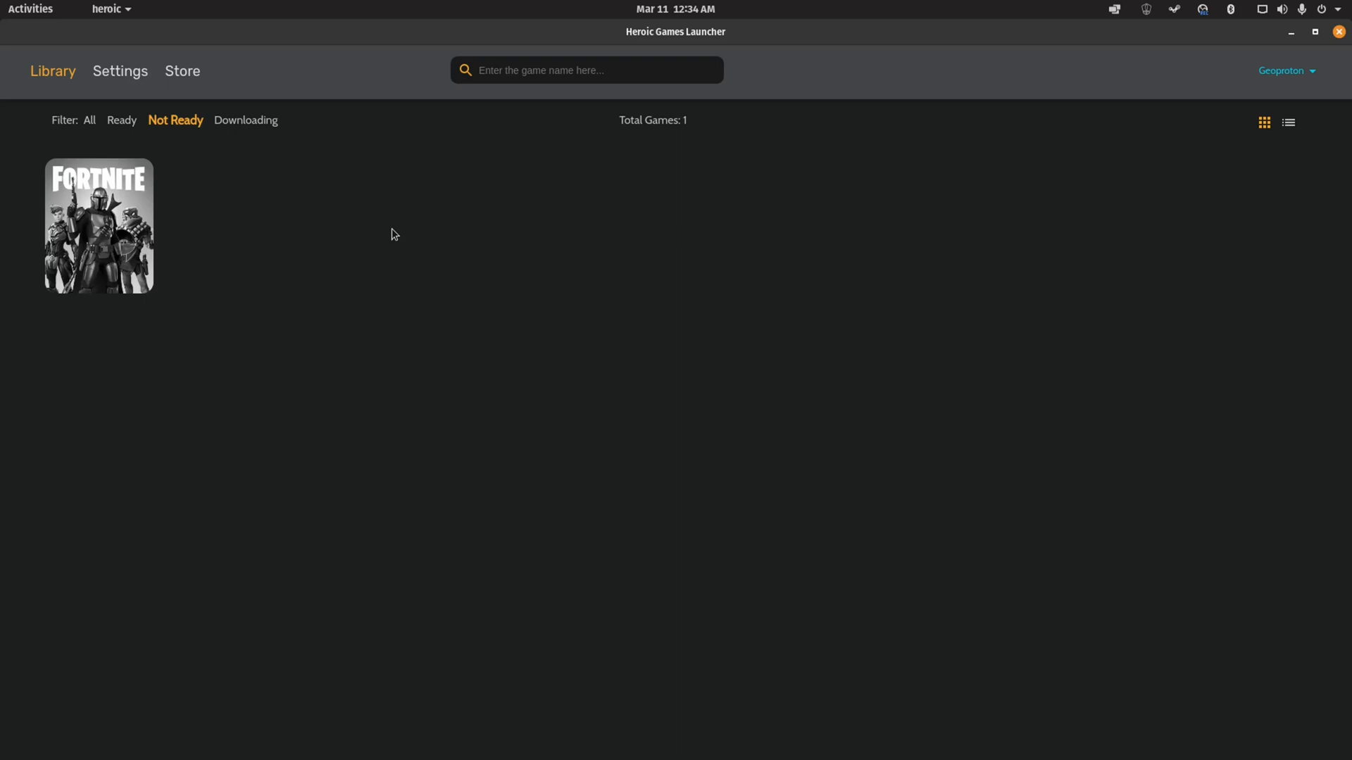
pyautogui.moveTo(661, 423)
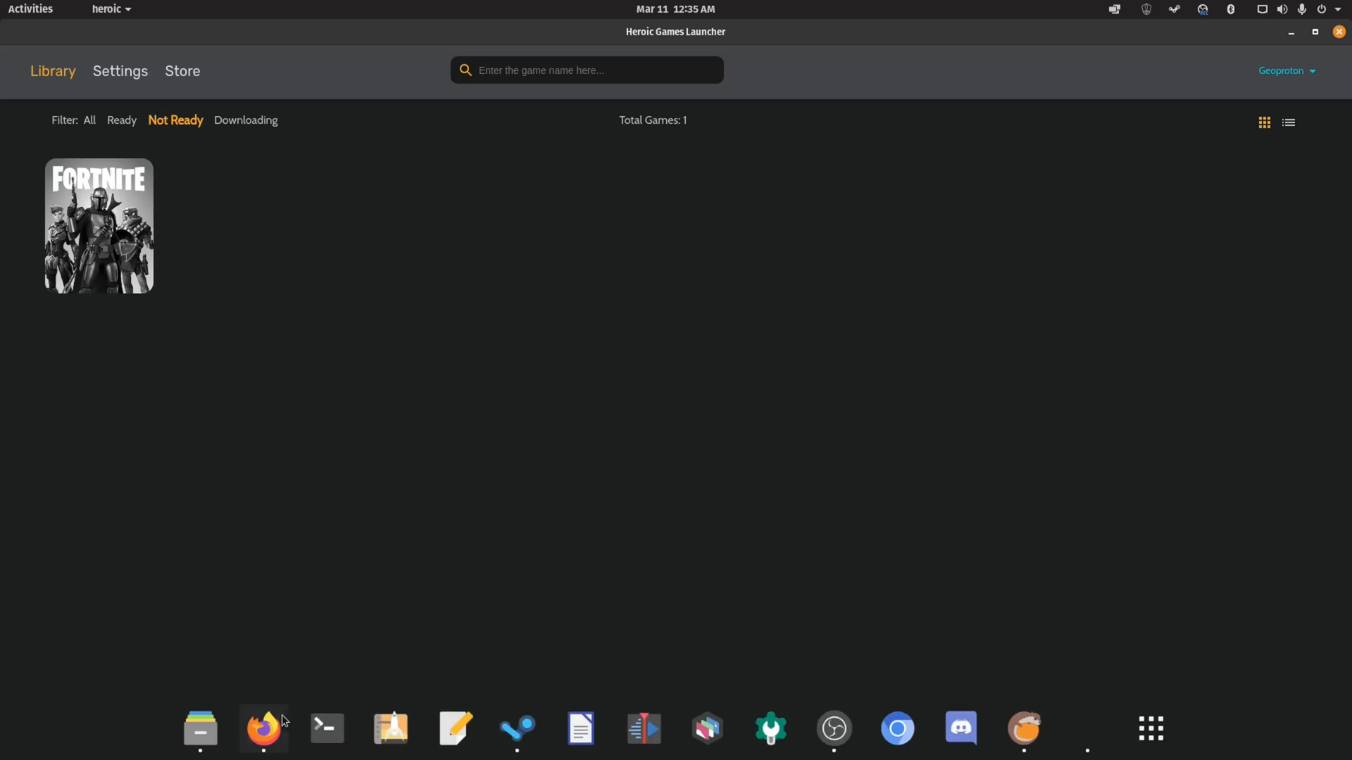
pyautogui.moveTo(463, 473)
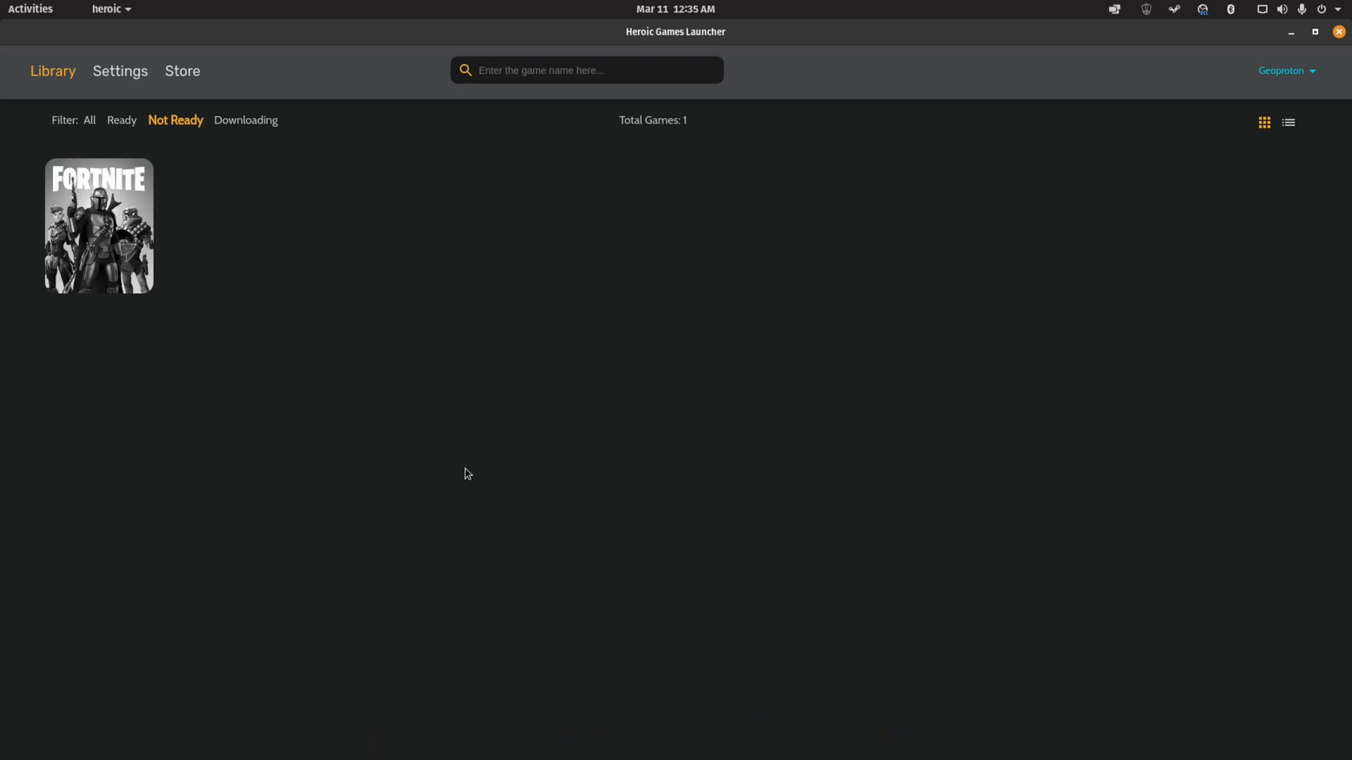
pyautogui.moveTo(532, 385)
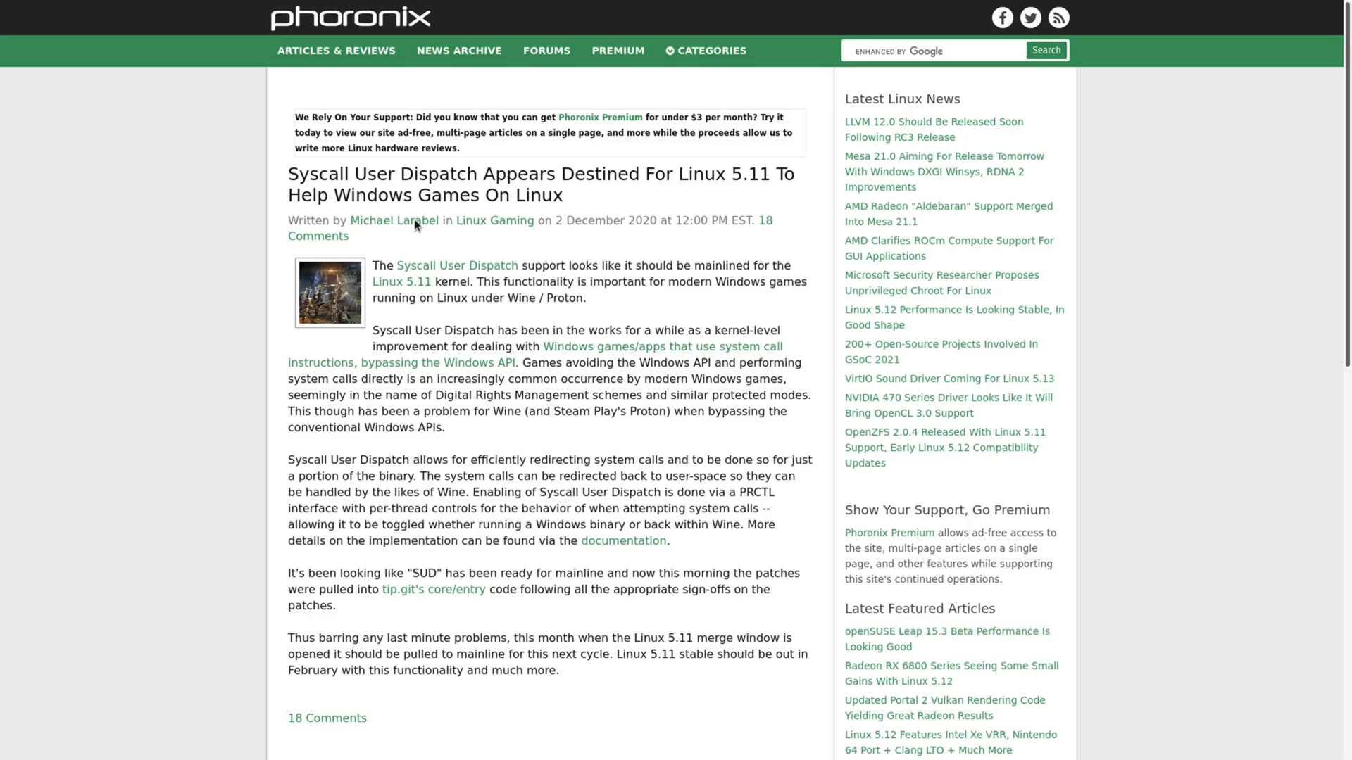
# Scroll through the Phoronix Syscall User Dispatch for Linux 5.11 article.
pyautogui.scroll(-3)
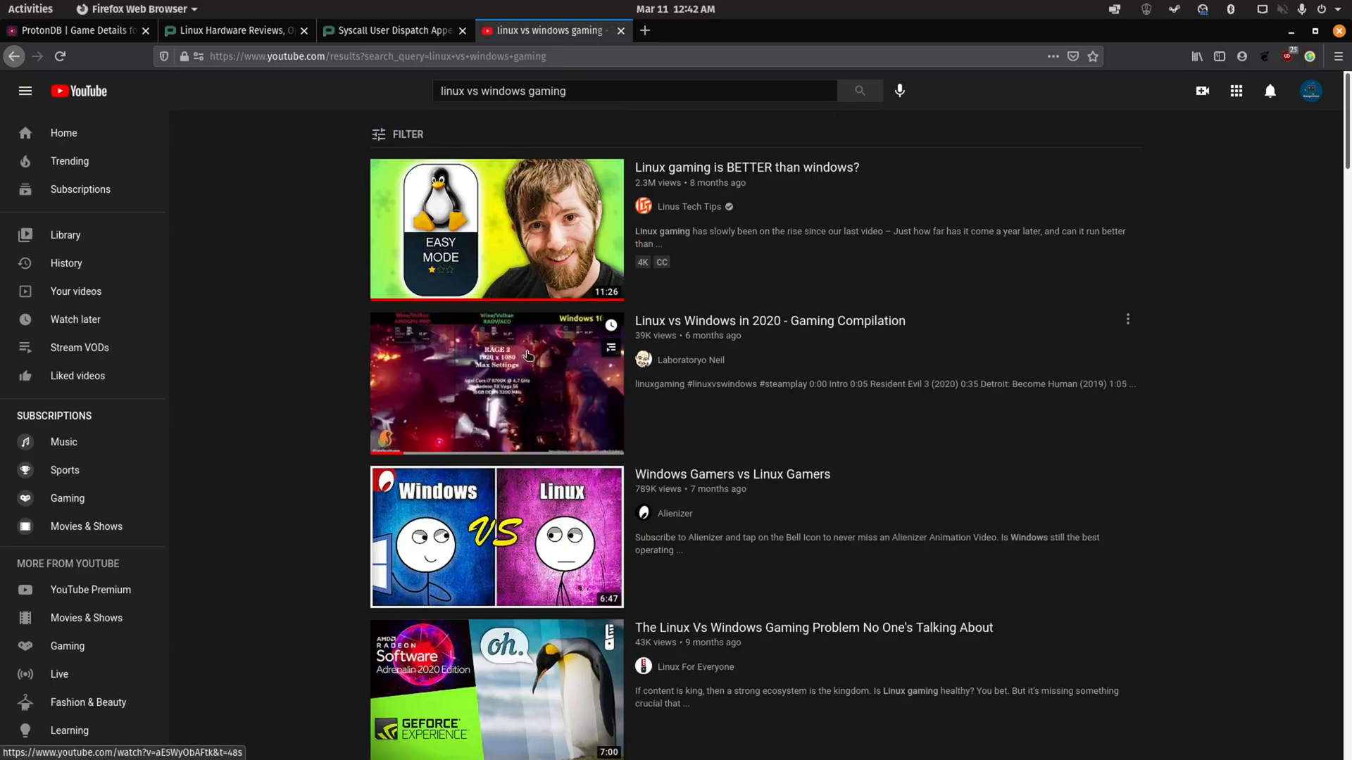
# Play 'Linux vs Windows in 2020 - Gaming Compilation' full screen at its Shadow of the Tomb Raider benchmark.
pyautogui.click(497, 382)
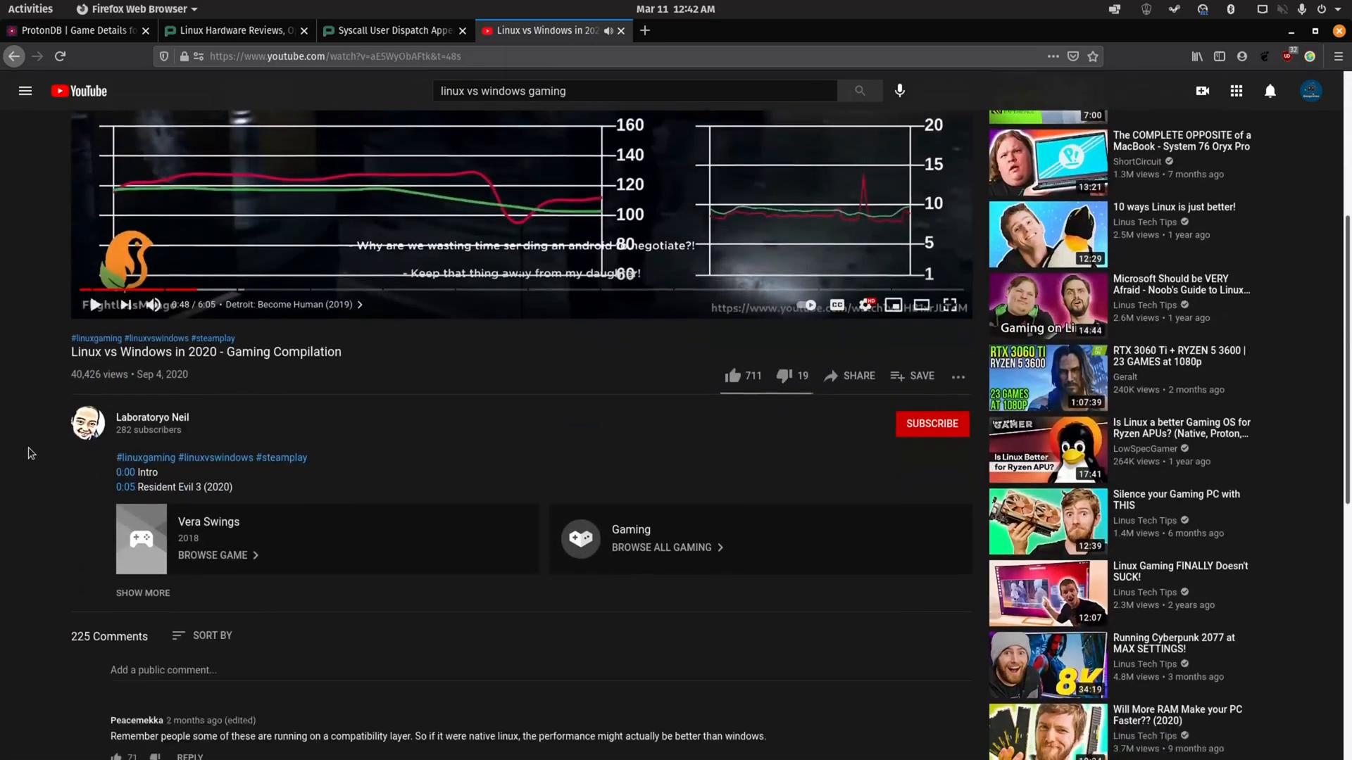
pyautogui.scroll(-3)
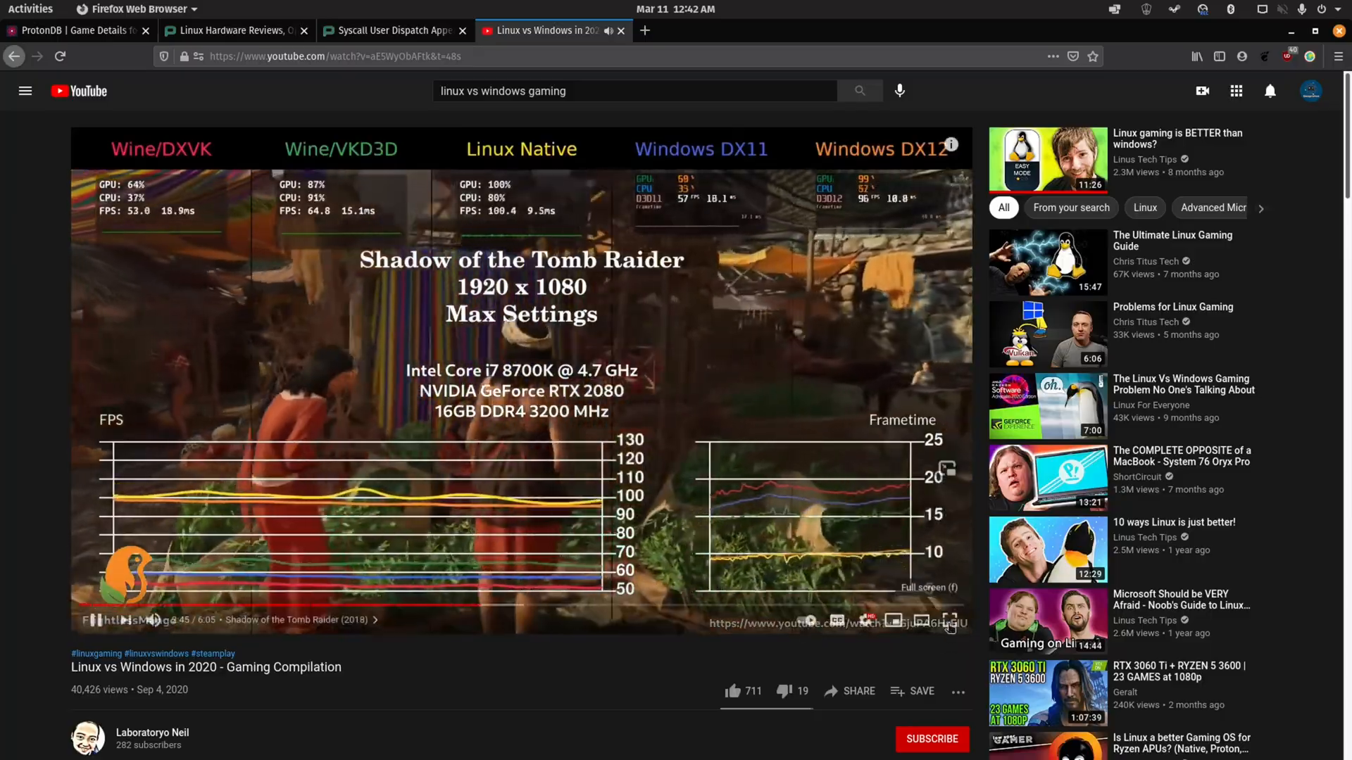
pyautogui.click(949, 620)
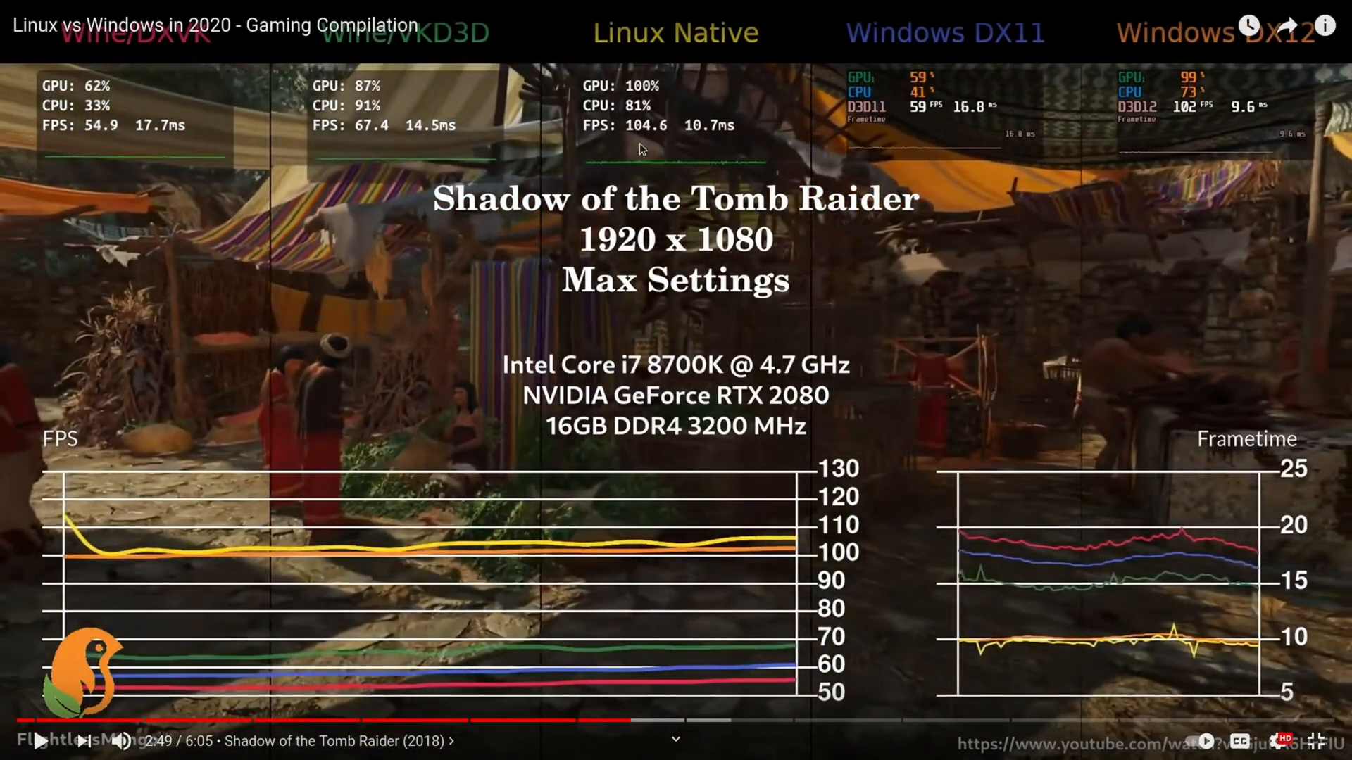
pyautogui.moveTo(1237, 146)
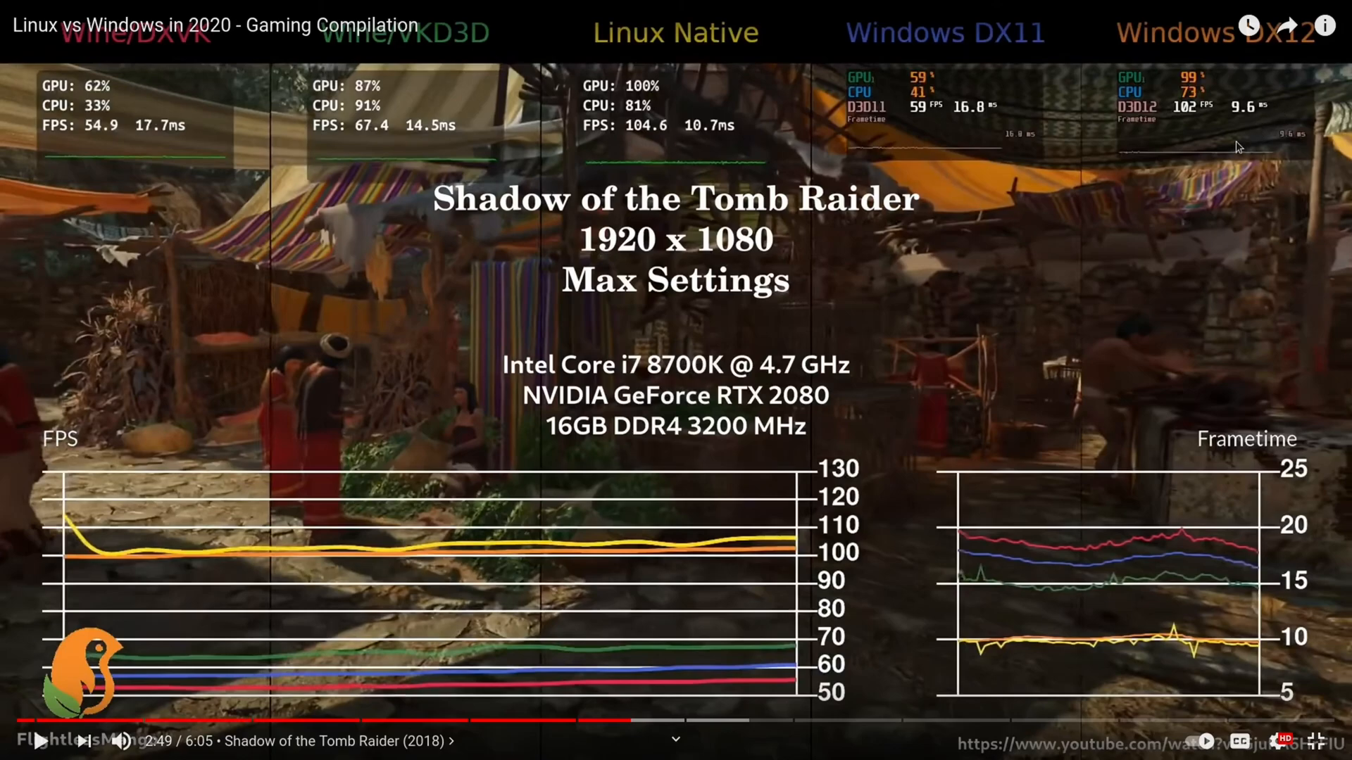
pyautogui.moveTo(1213, 112)
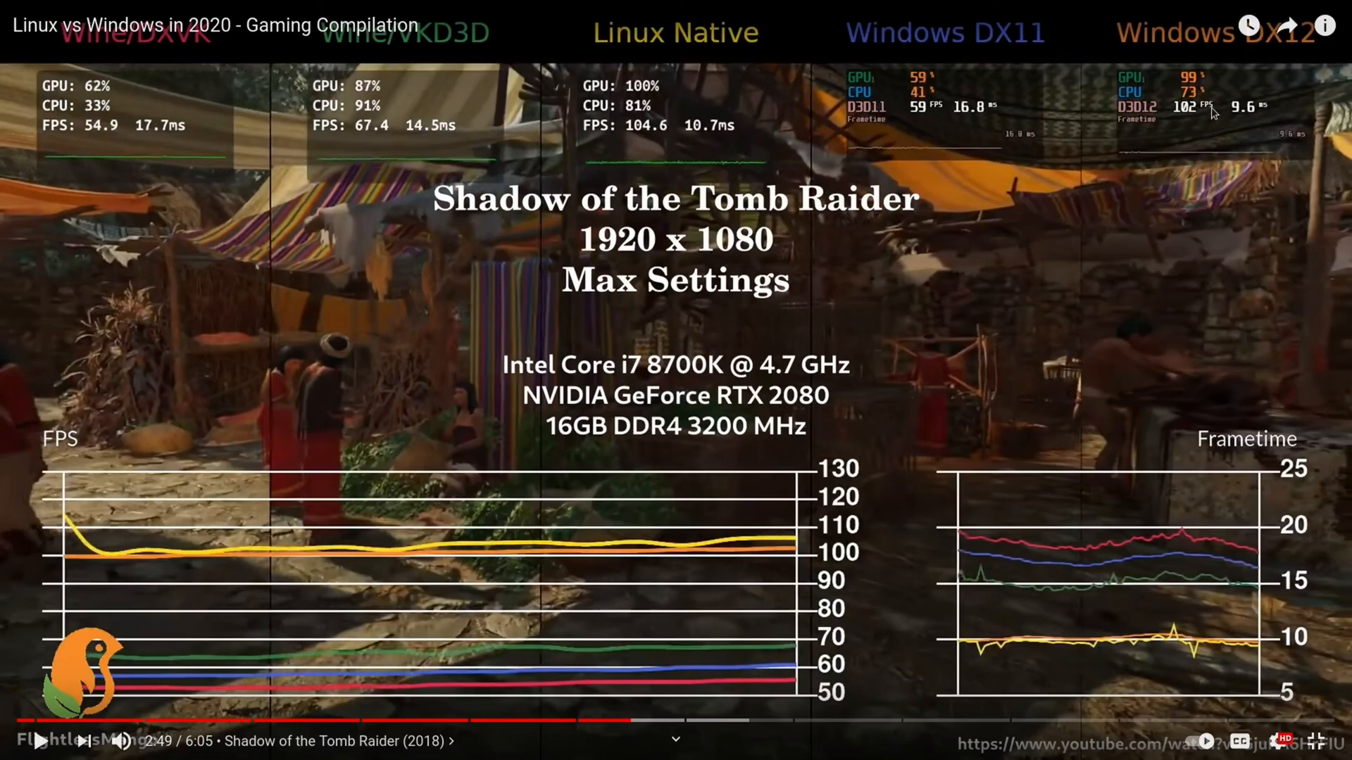
pyautogui.moveTo(627, 210)
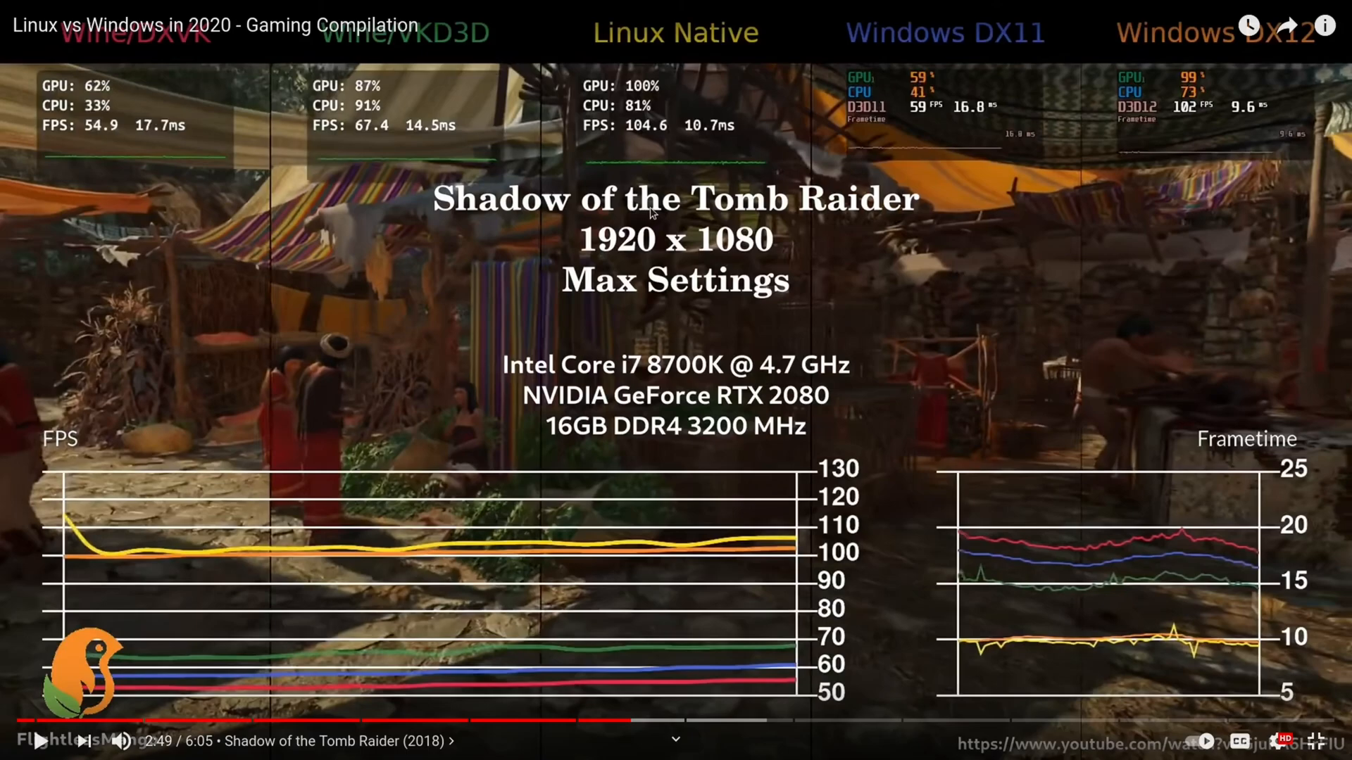
pyautogui.moveTo(817, 264)
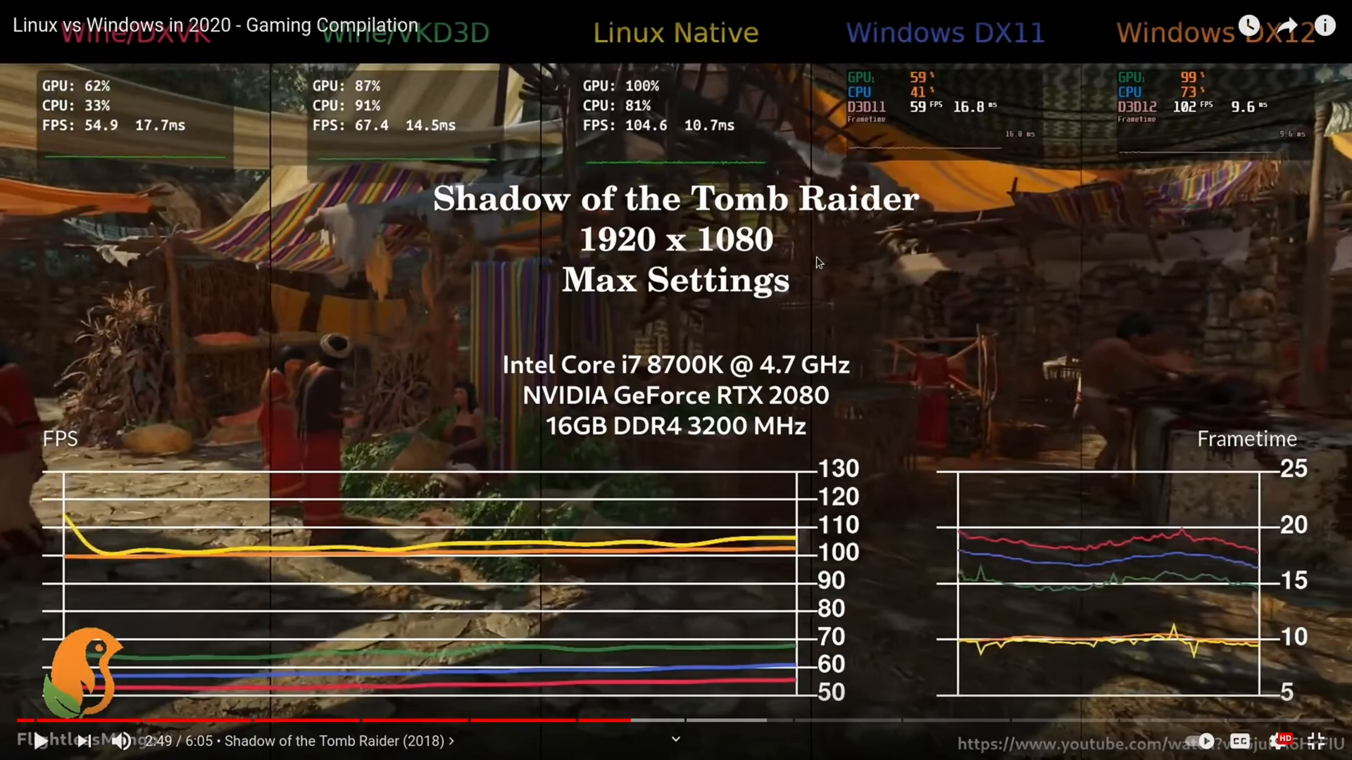
pyautogui.moveTo(653, 170)
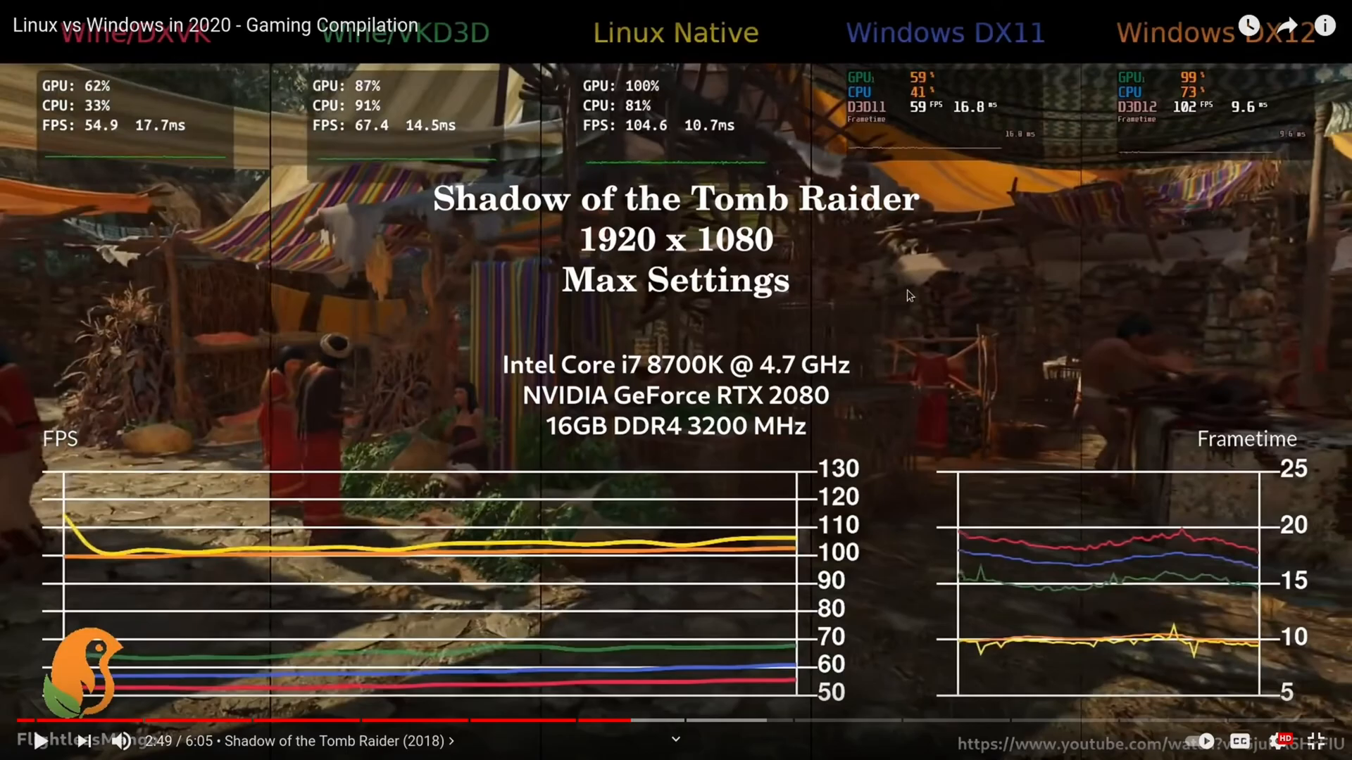
pyautogui.moveTo(1231, 162)
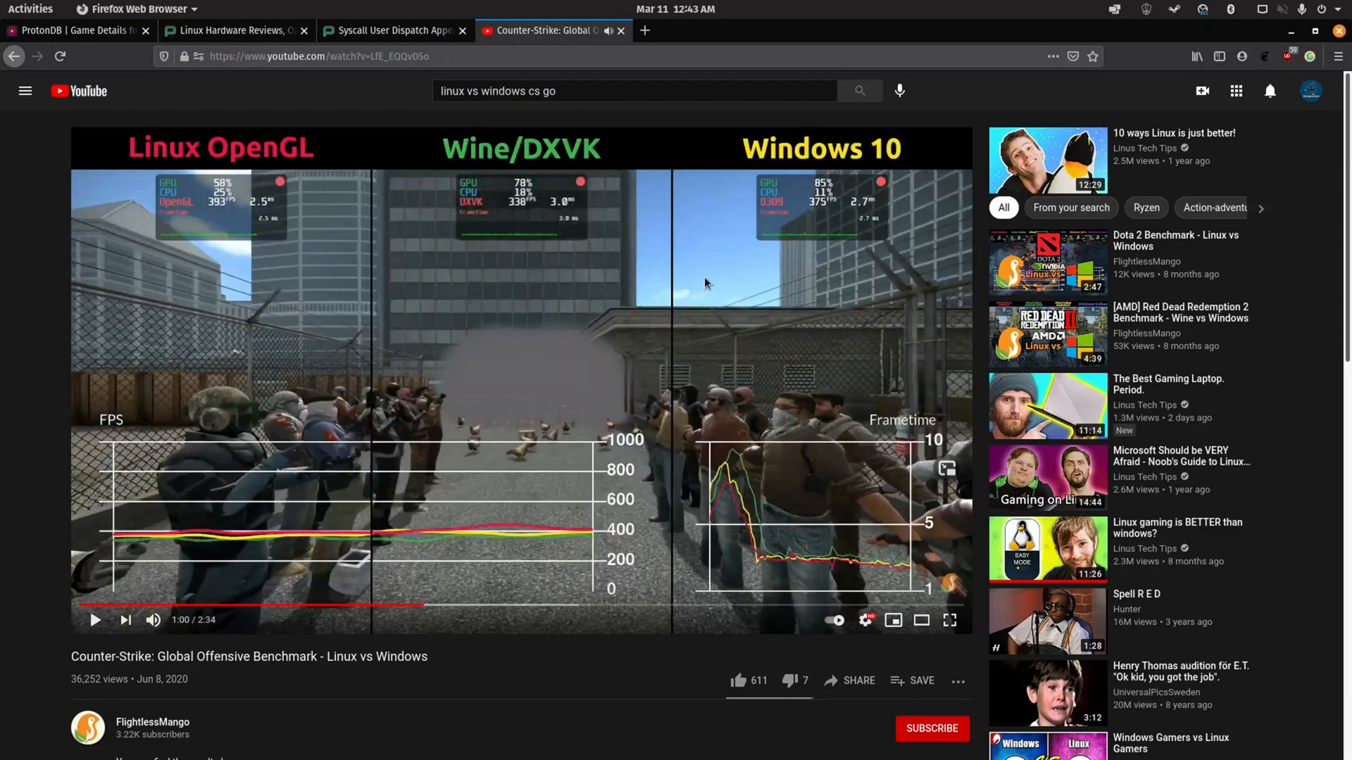
pyautogui.moveTo(346, 267)
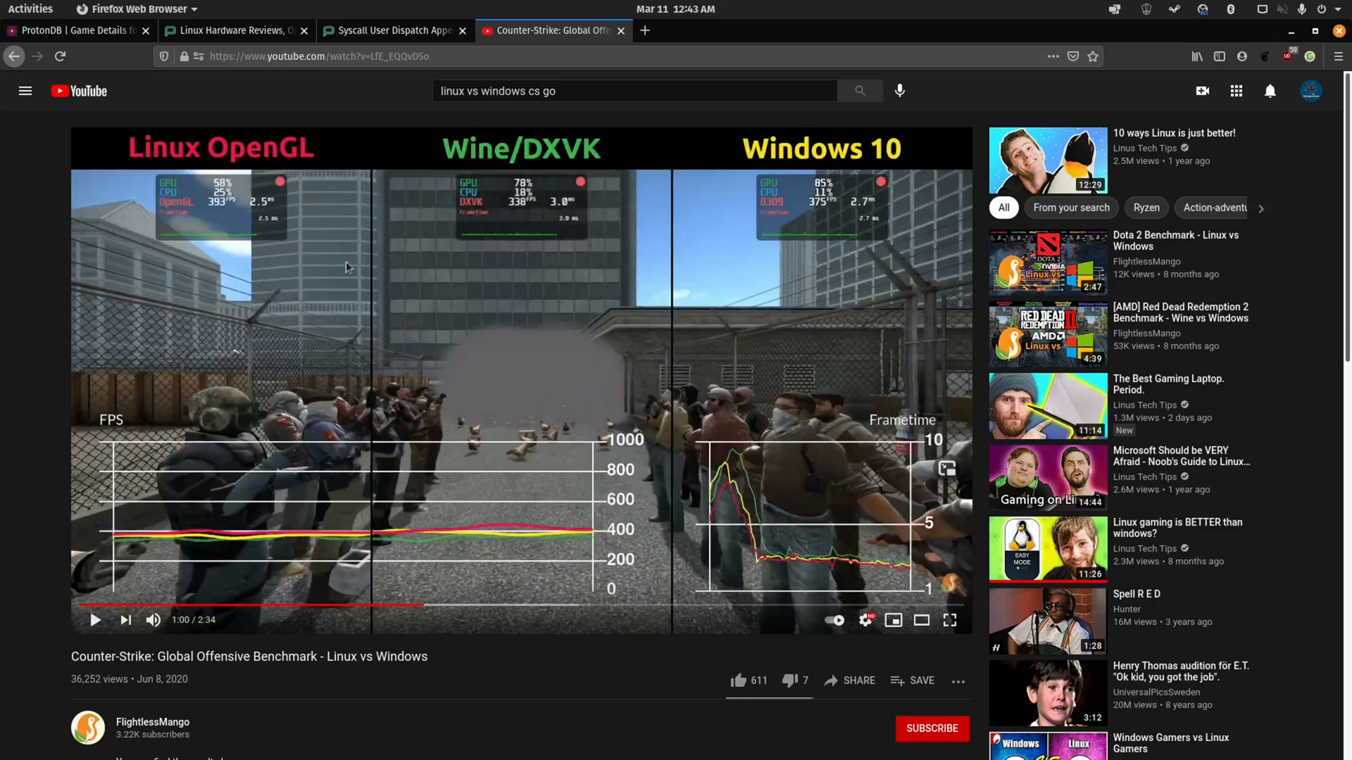
pyautogui.moveTo(230, 223)
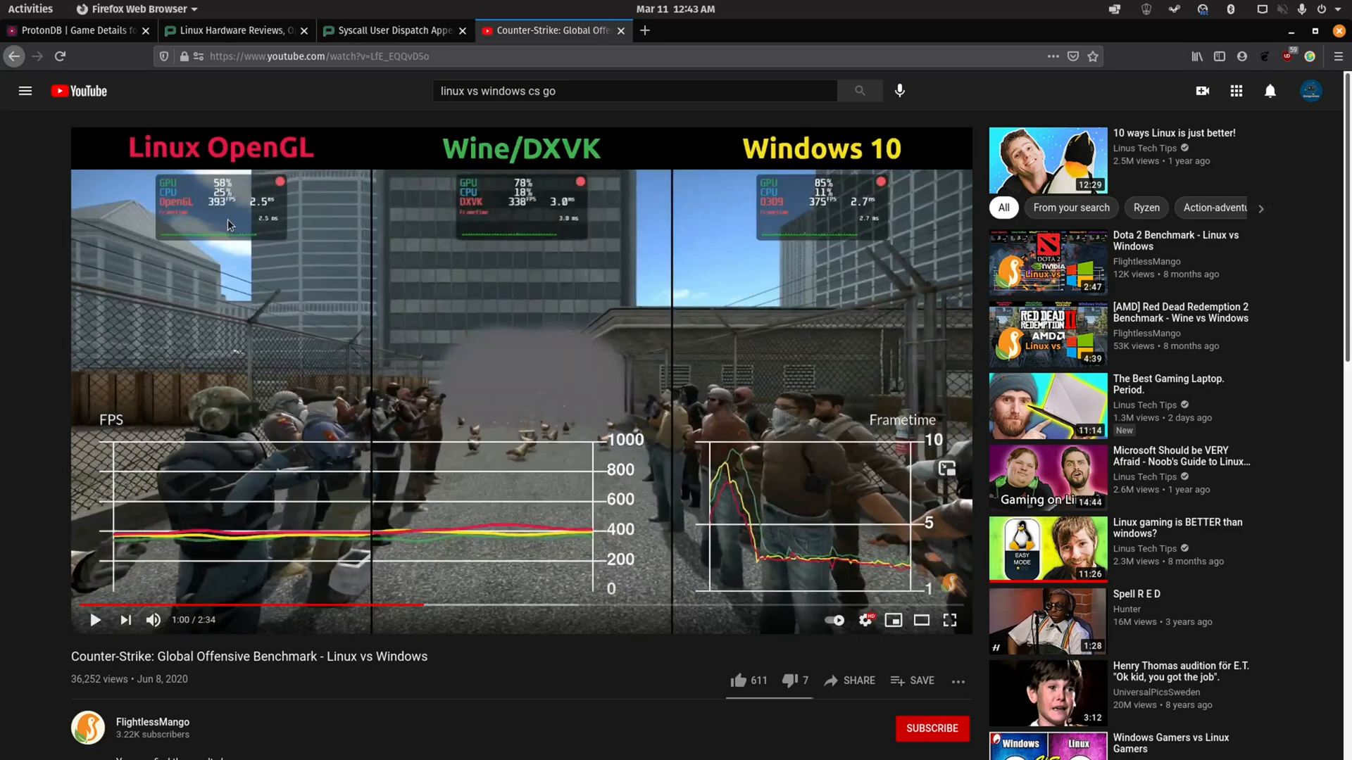
# Play the CS:GO Linux vs Windows benchmark video full screen, then leave full screen.
pyautogui.click(949, 619)
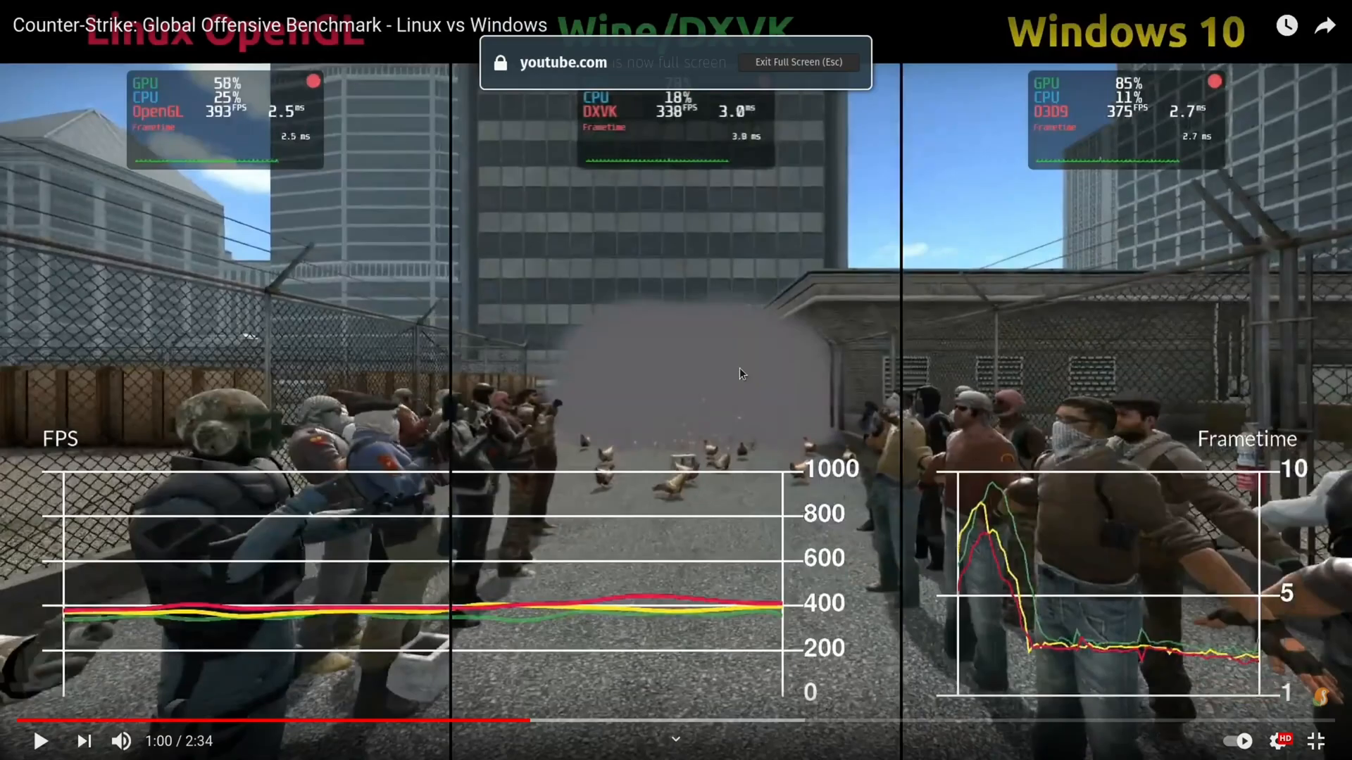
pyautogui.click(39, 739)
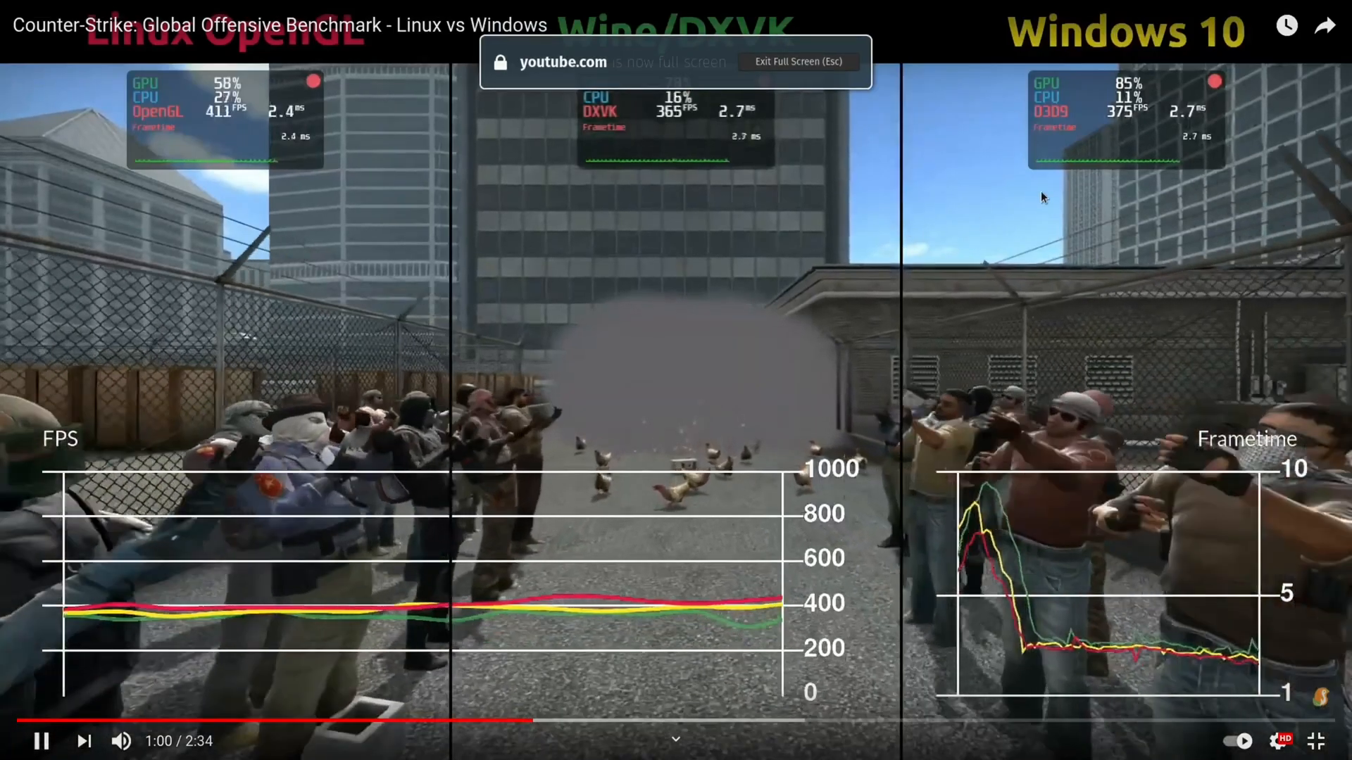
pyautogui.press('Escape')
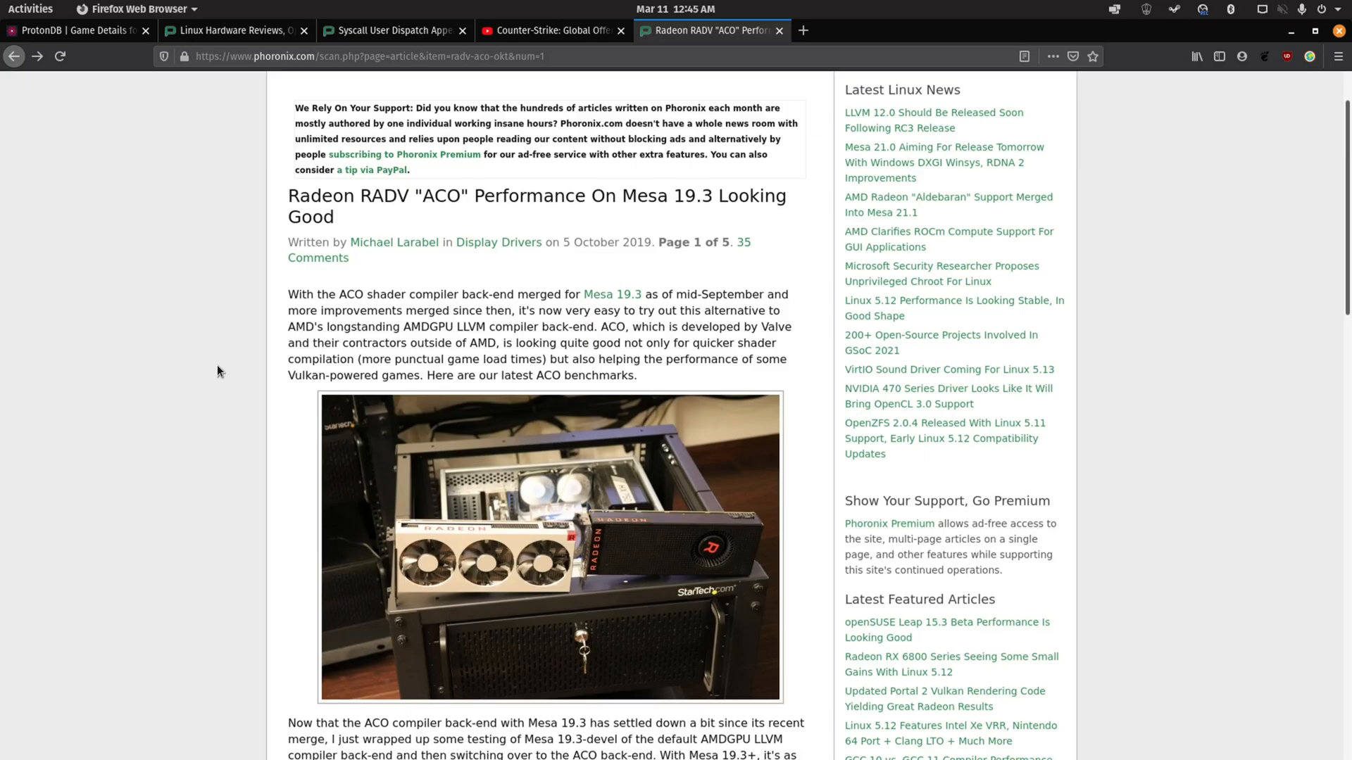
# Scroll through the Radeon RADV ACO Mesa 19.3 article to its ACO vs LLVM benchmark results.
pyautogui.scroll(-3)
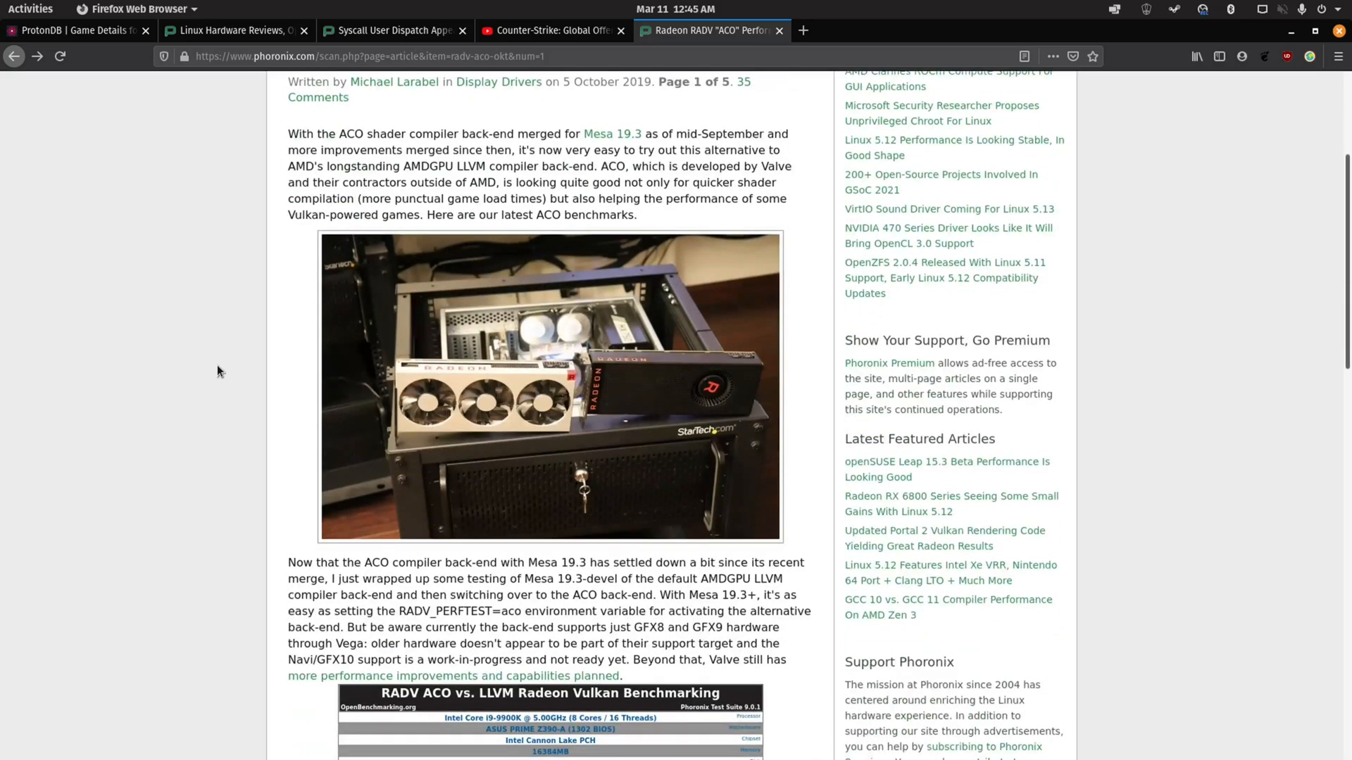